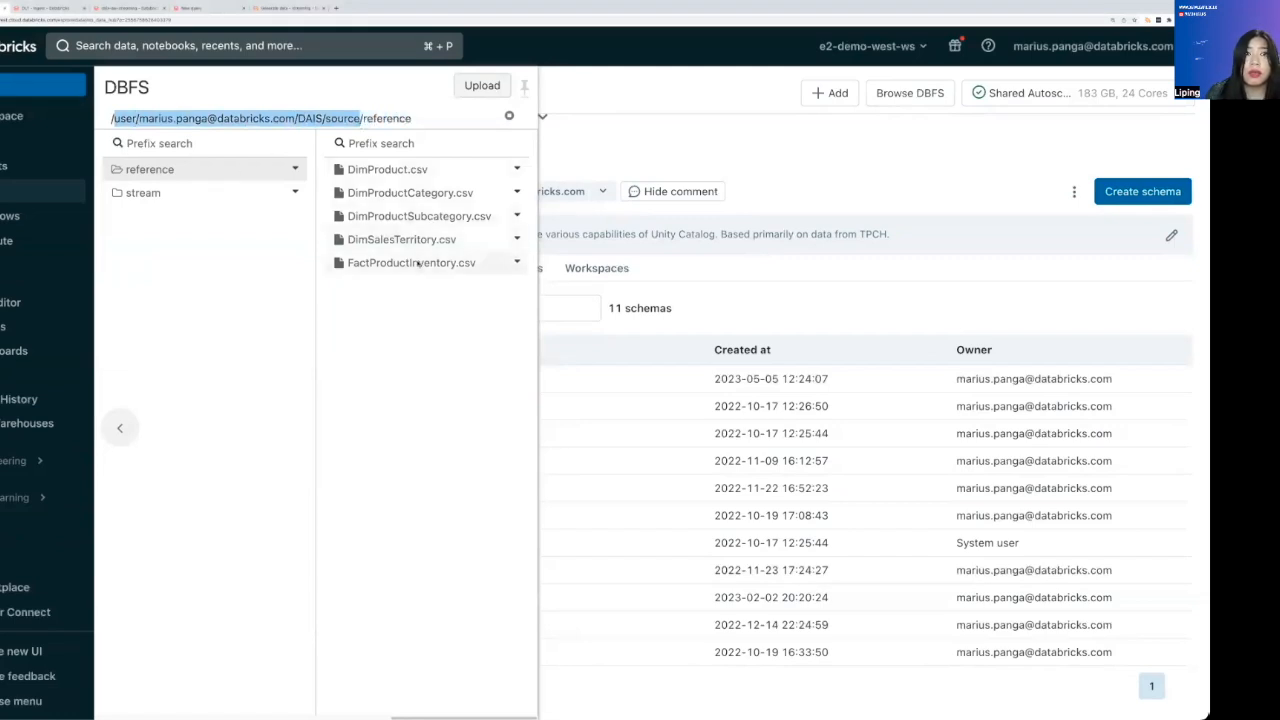
# Browse the streaming and reference source files in DBFS, then close the file browser
pyautogui.click(143, 192)
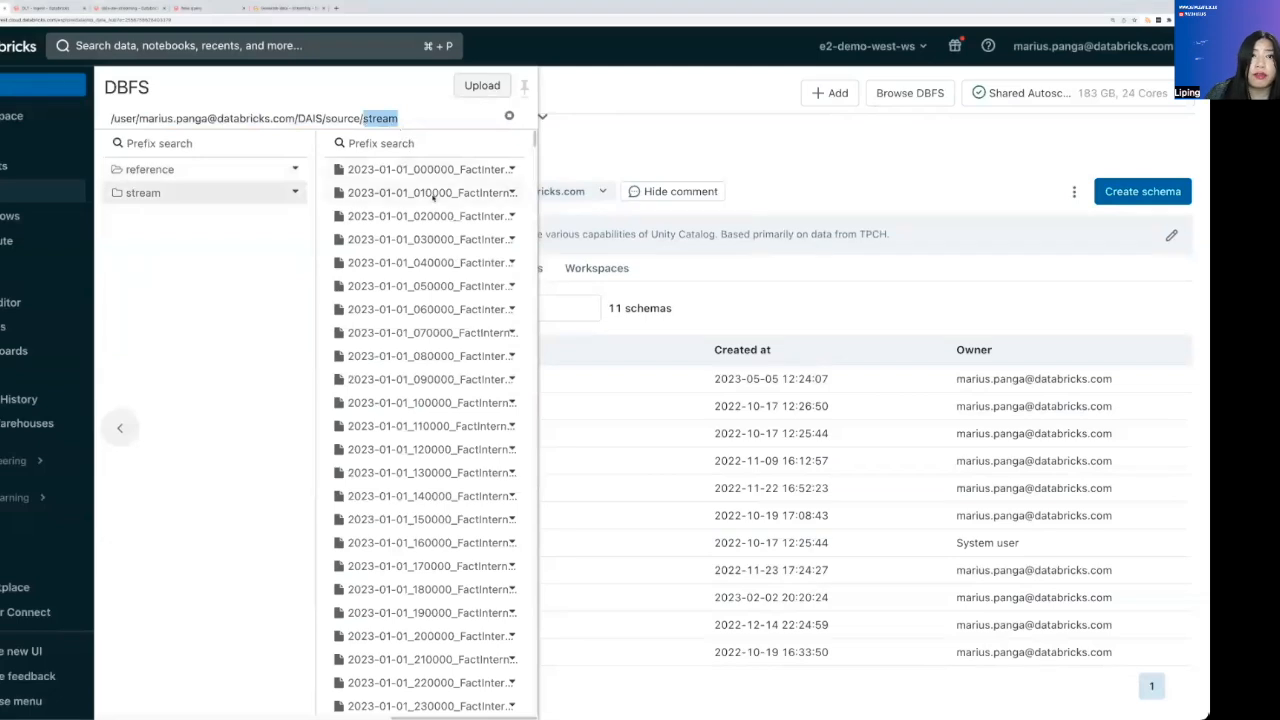
pyautogui.scroll(-3)
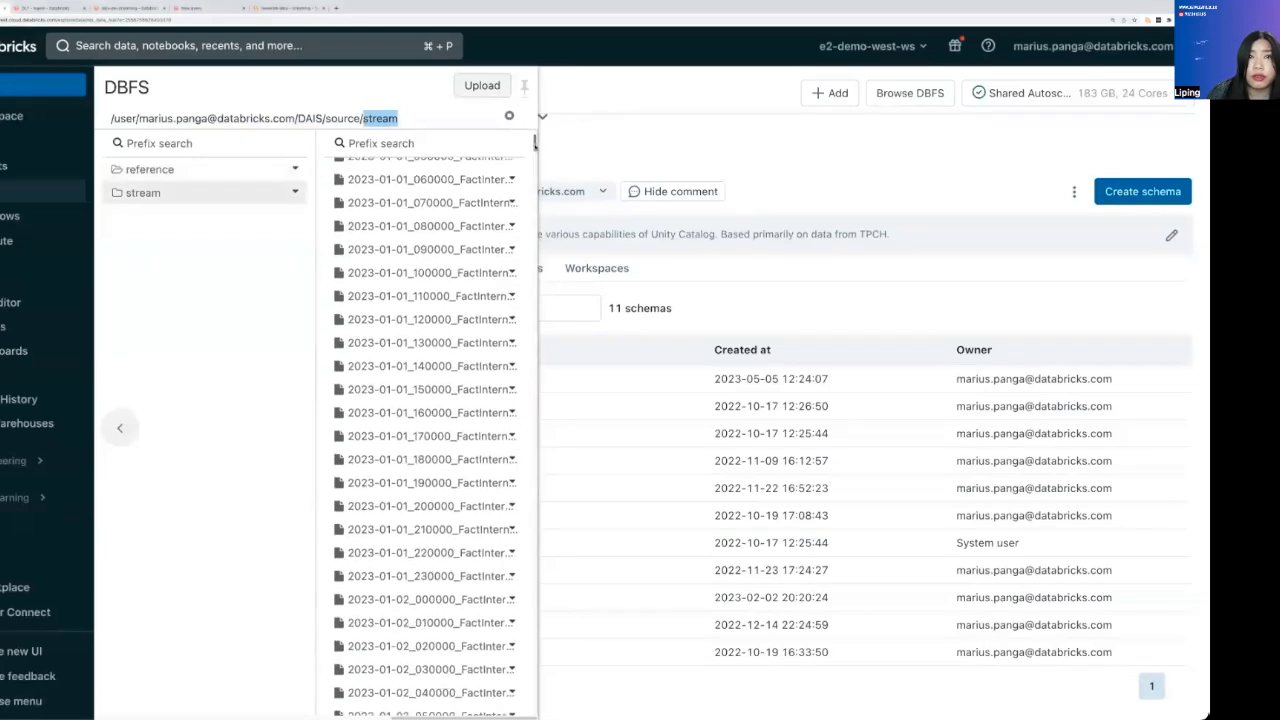
pyautogui.scroll(-3)
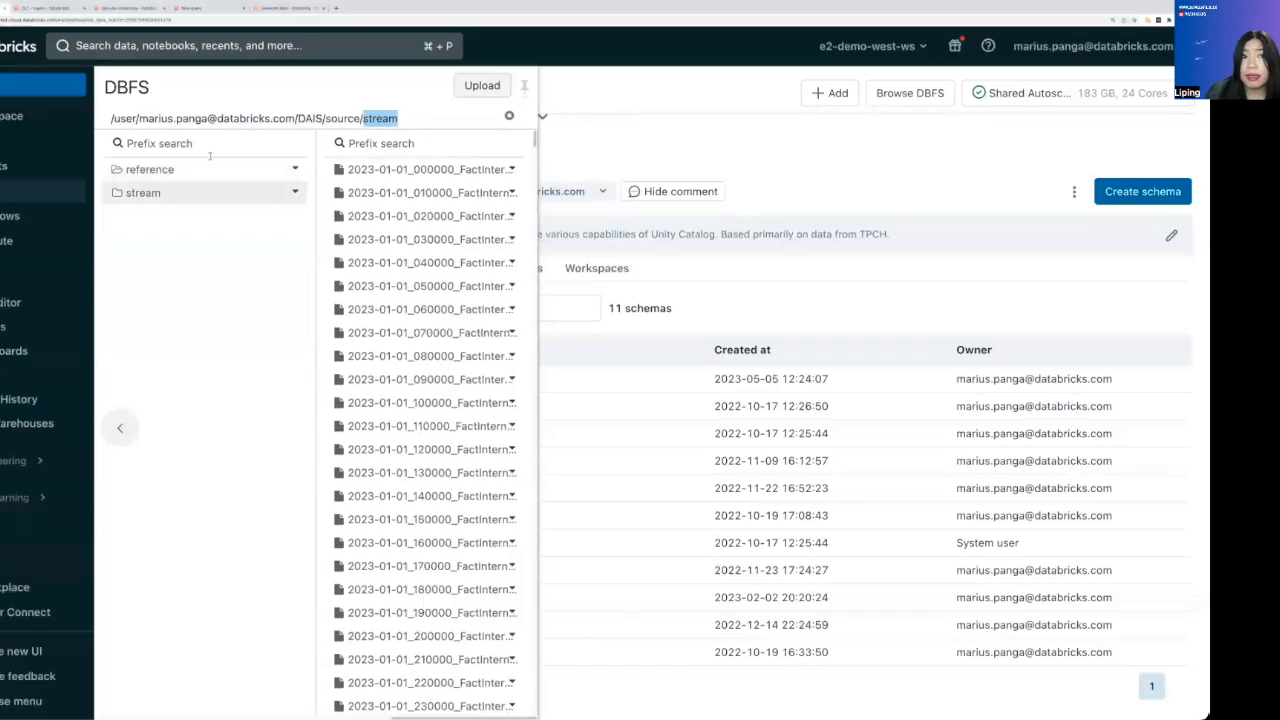
pyautogui.click(150, 169)
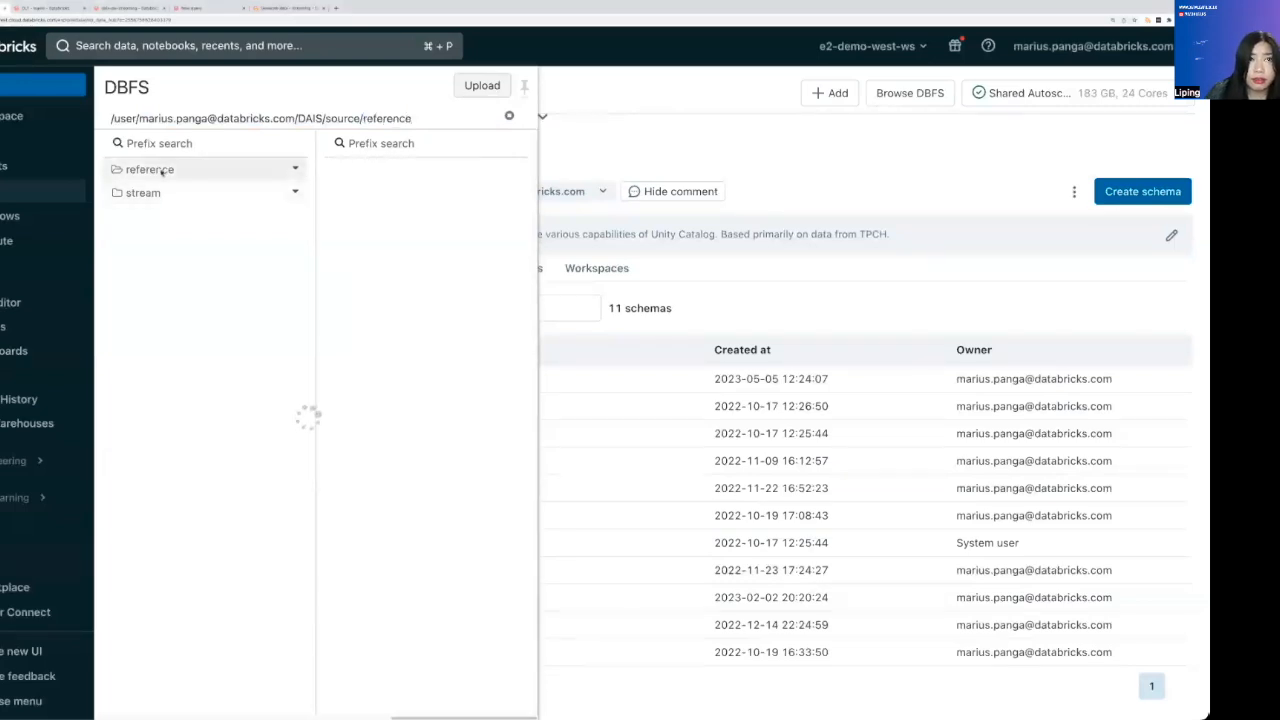
pyautogui.click(509, 115)
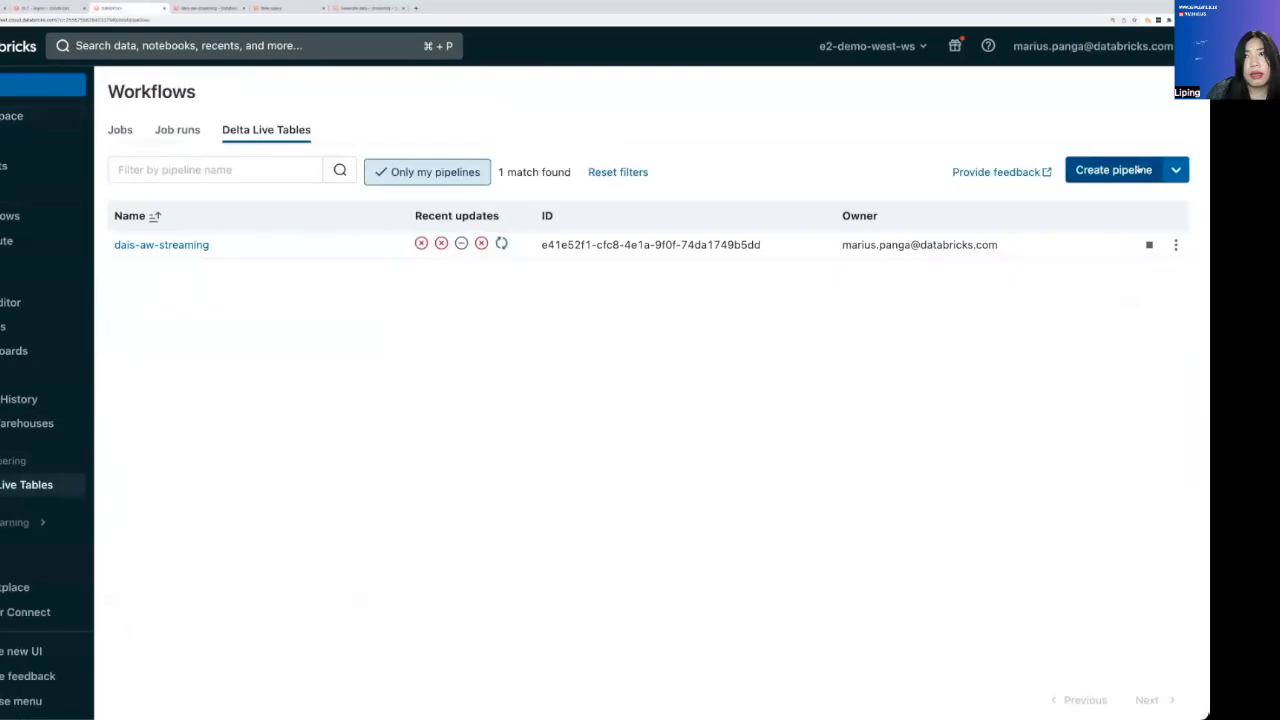
# Create pipeline 'dais - aw sales' in Continuous mode with DLT - Ingest and DLT - Ingest Reference notebooks
pyautogui.click(1113, 169)
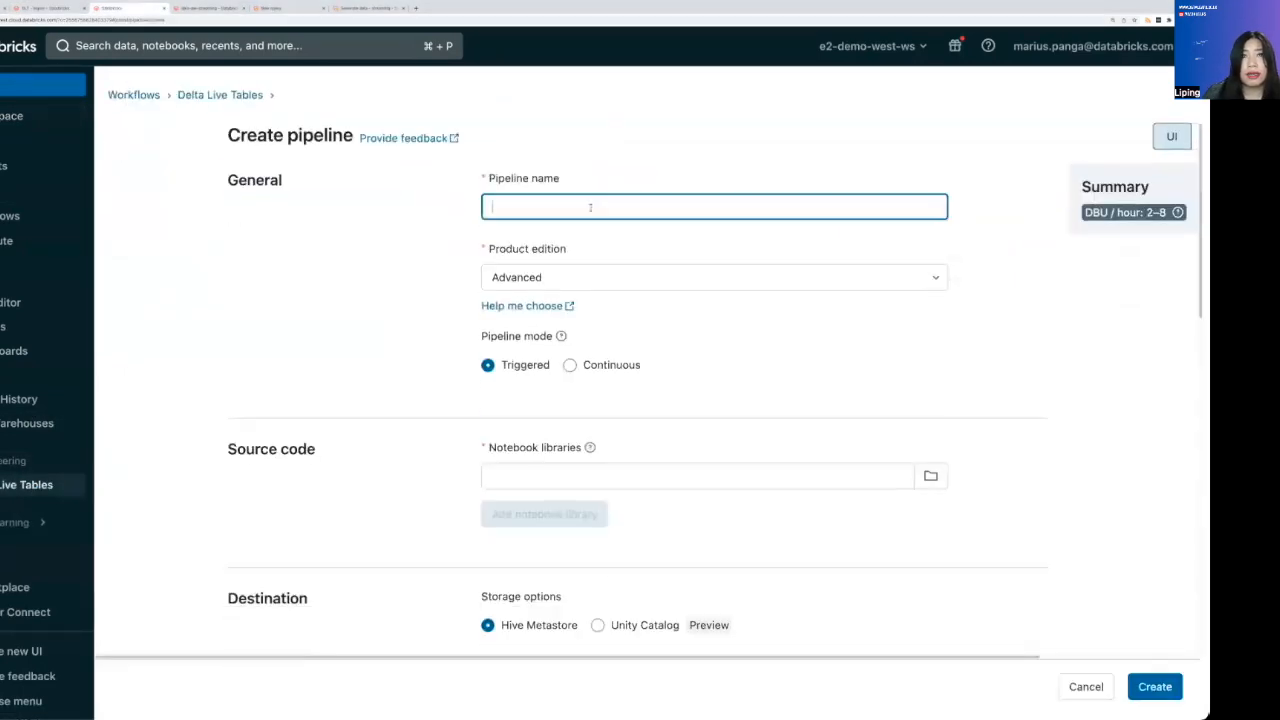
pyautogui.write('dais -')
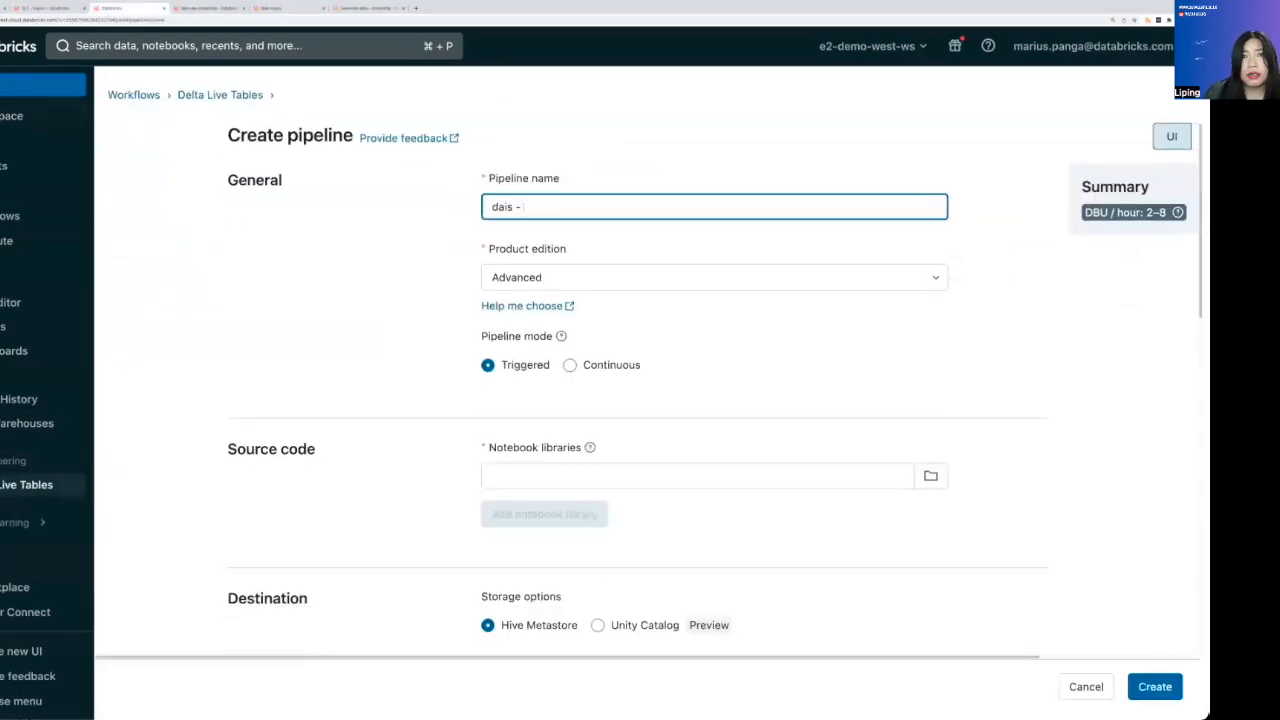
pyautogui.write('aw sales')
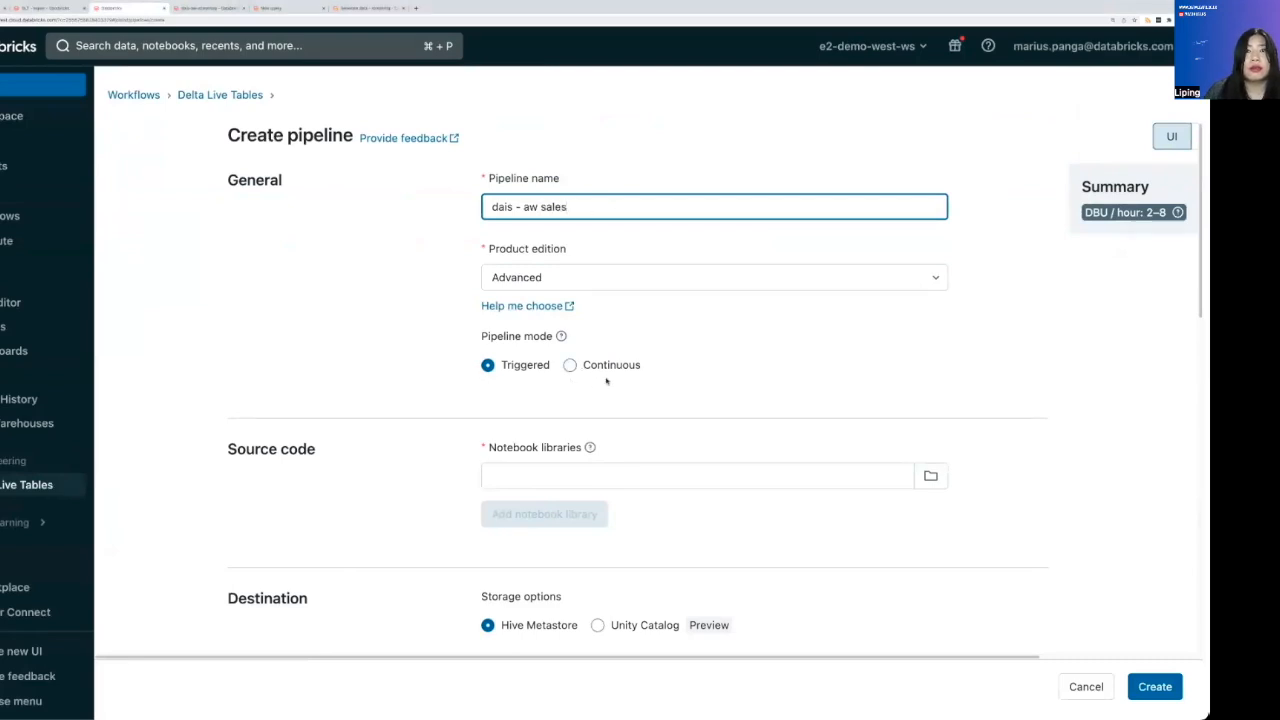
pyautogui.click(570, 365)
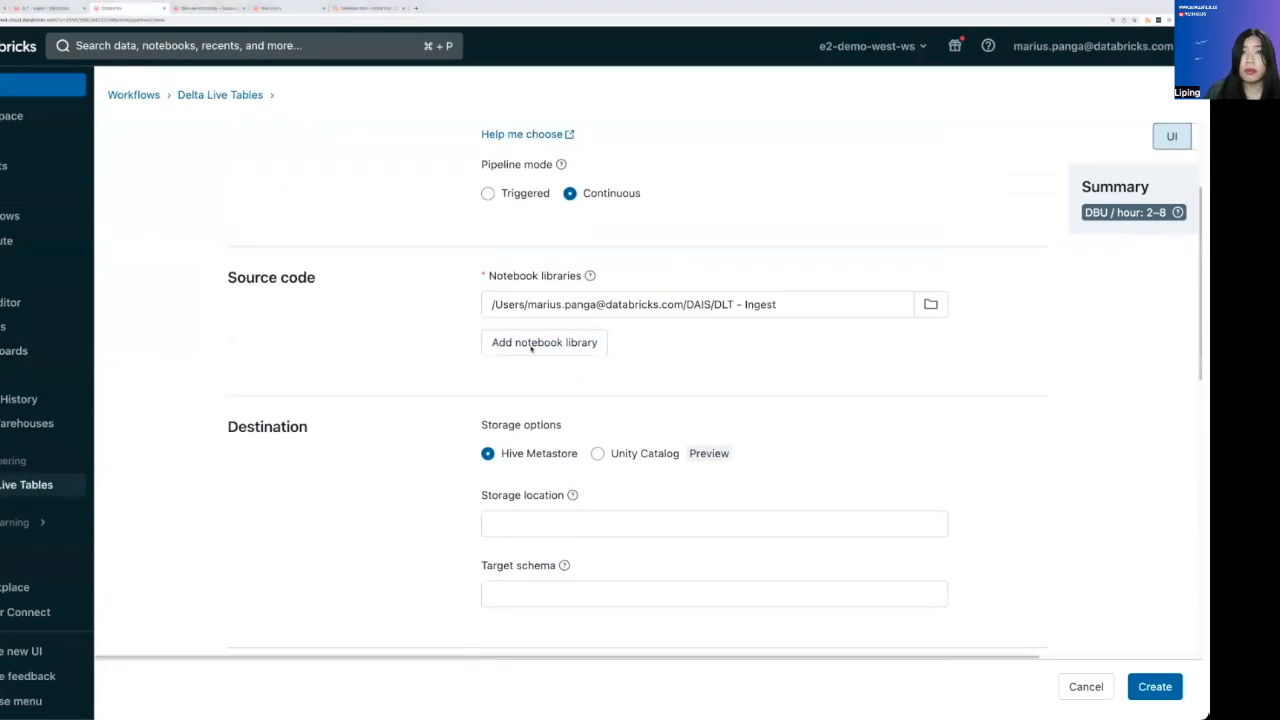
pyautogui.click(544, 342)
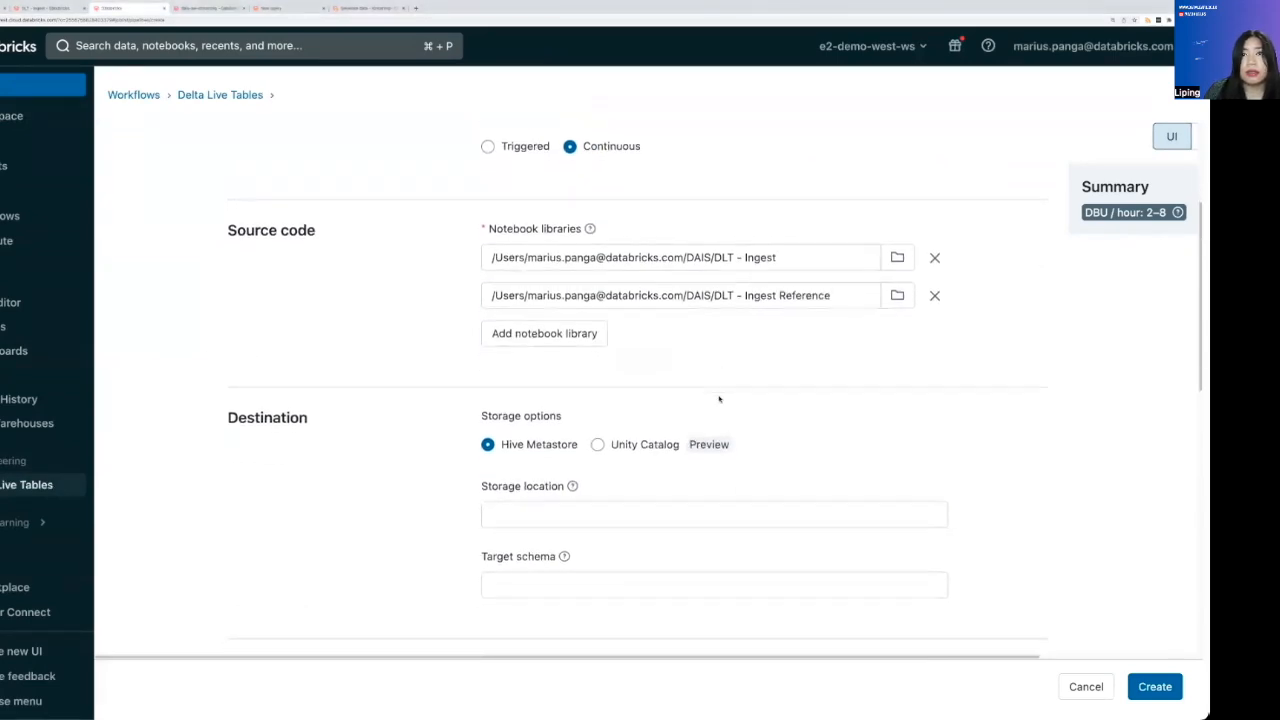
pyautogui.scroll(-3)
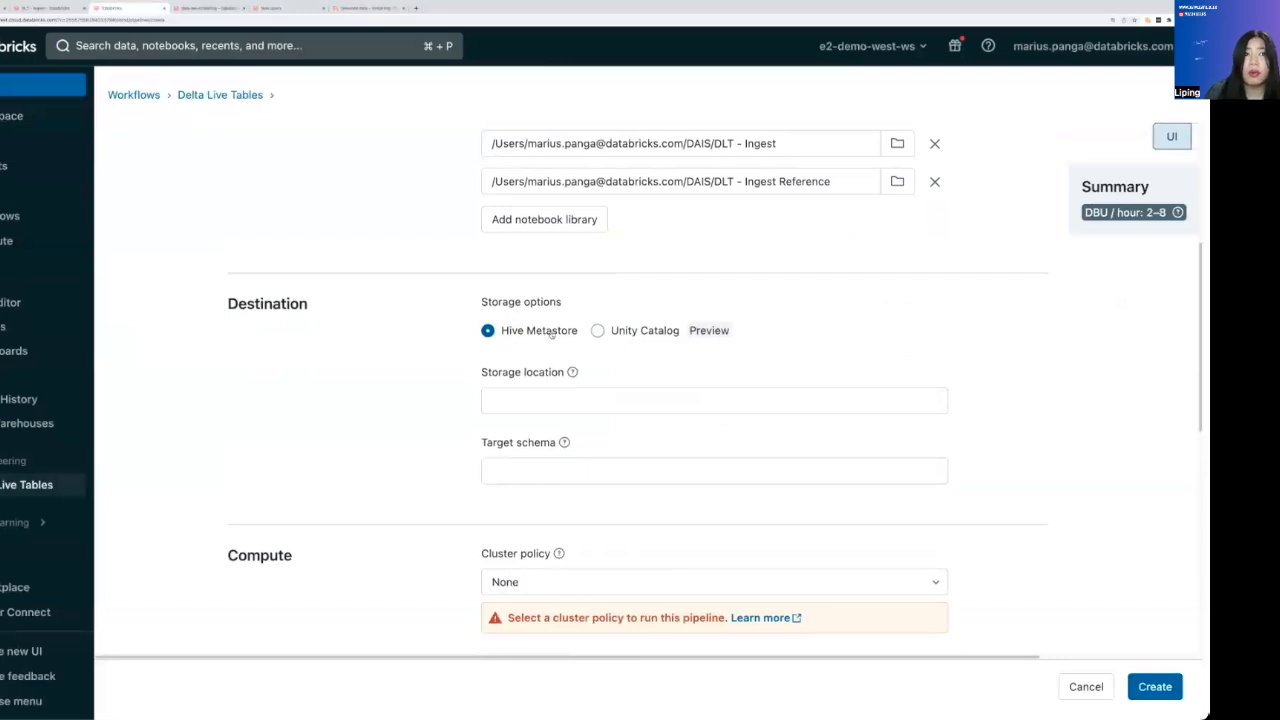
# Set the Unity Catalog destination to catalog dais_aw_demo and schema aw, reviewing compute settings
pyautogui.click(597, 330)
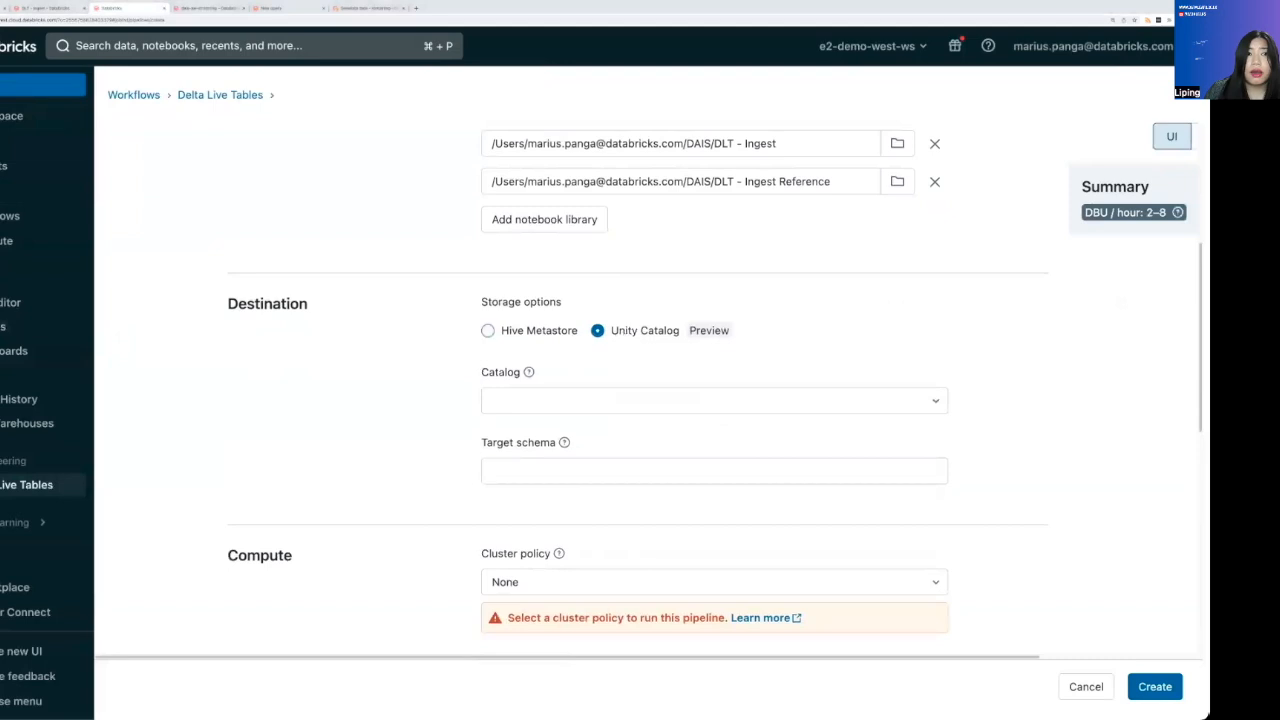
pyautogui.click(714, 400)
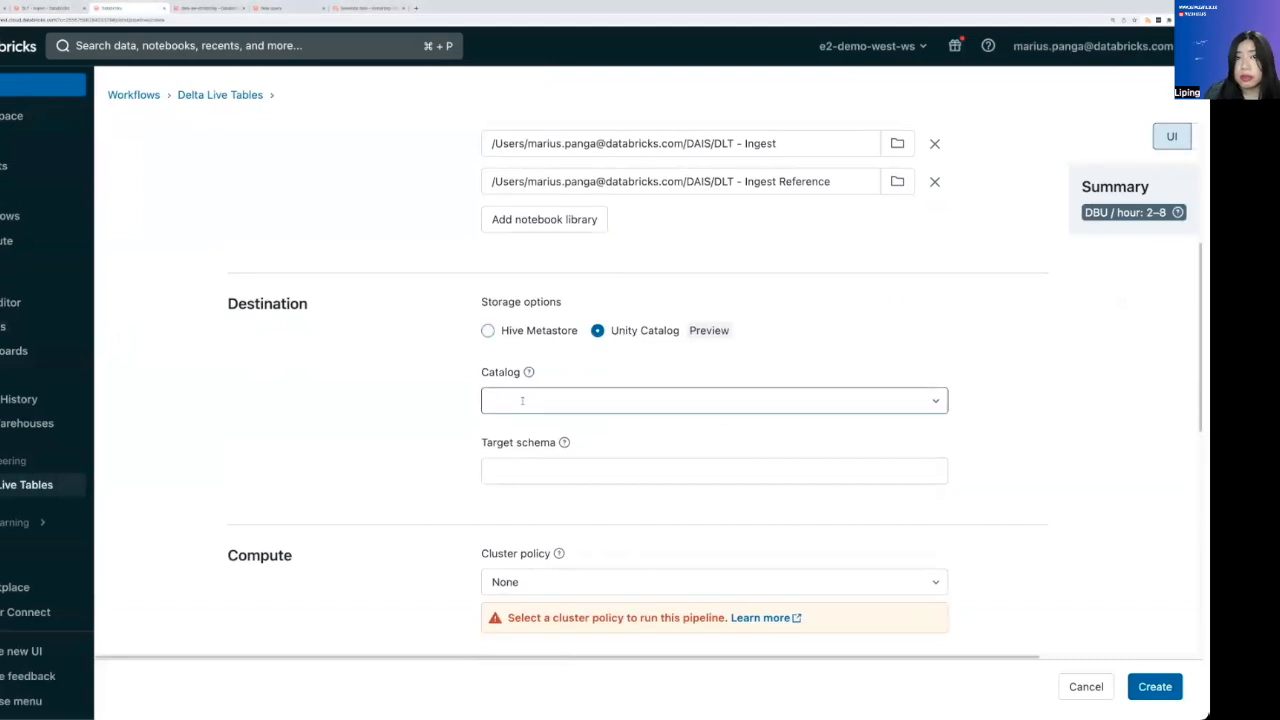
pyautogui.write('dais_aw_demo')
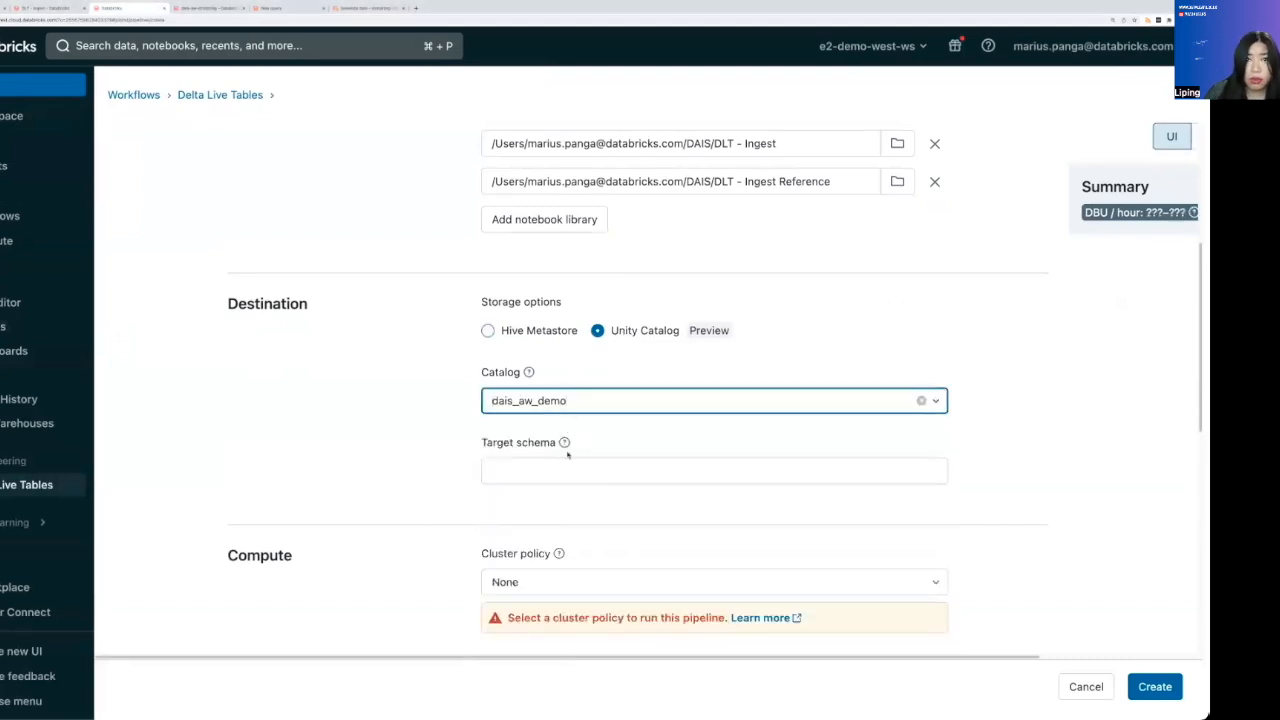
pyautogui.click(714, 471)
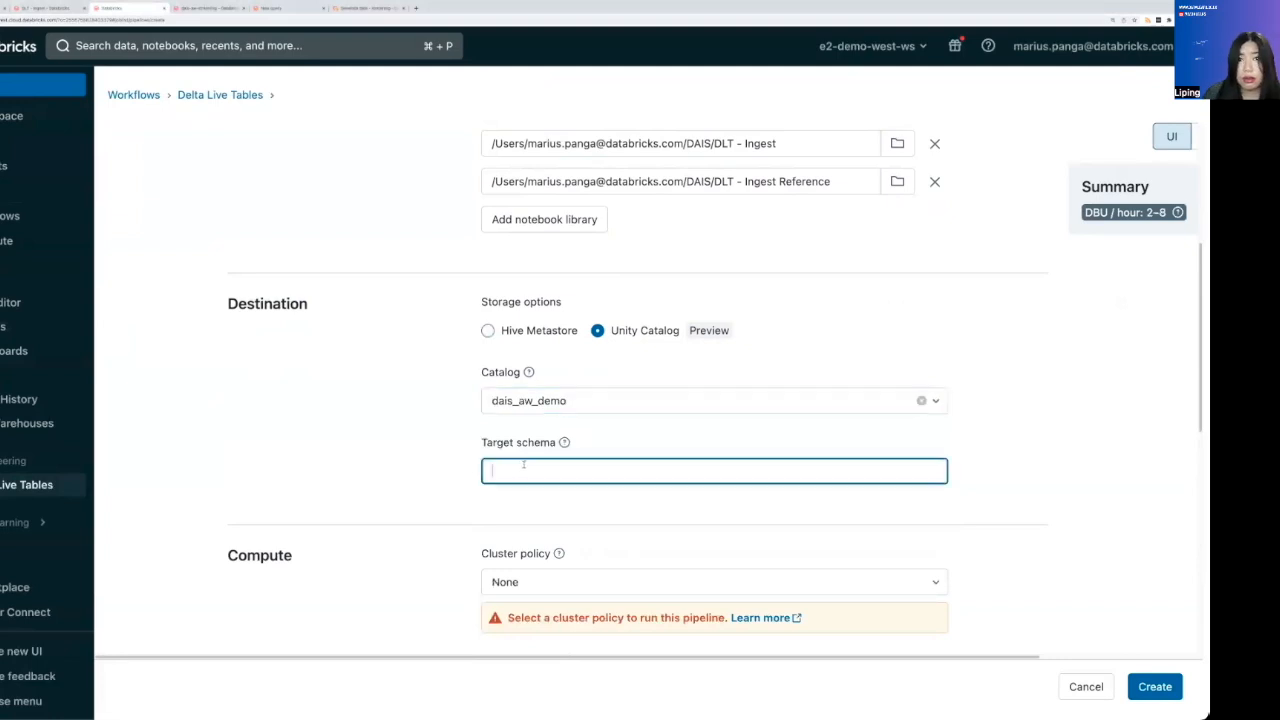
pyautogui.write('aw')
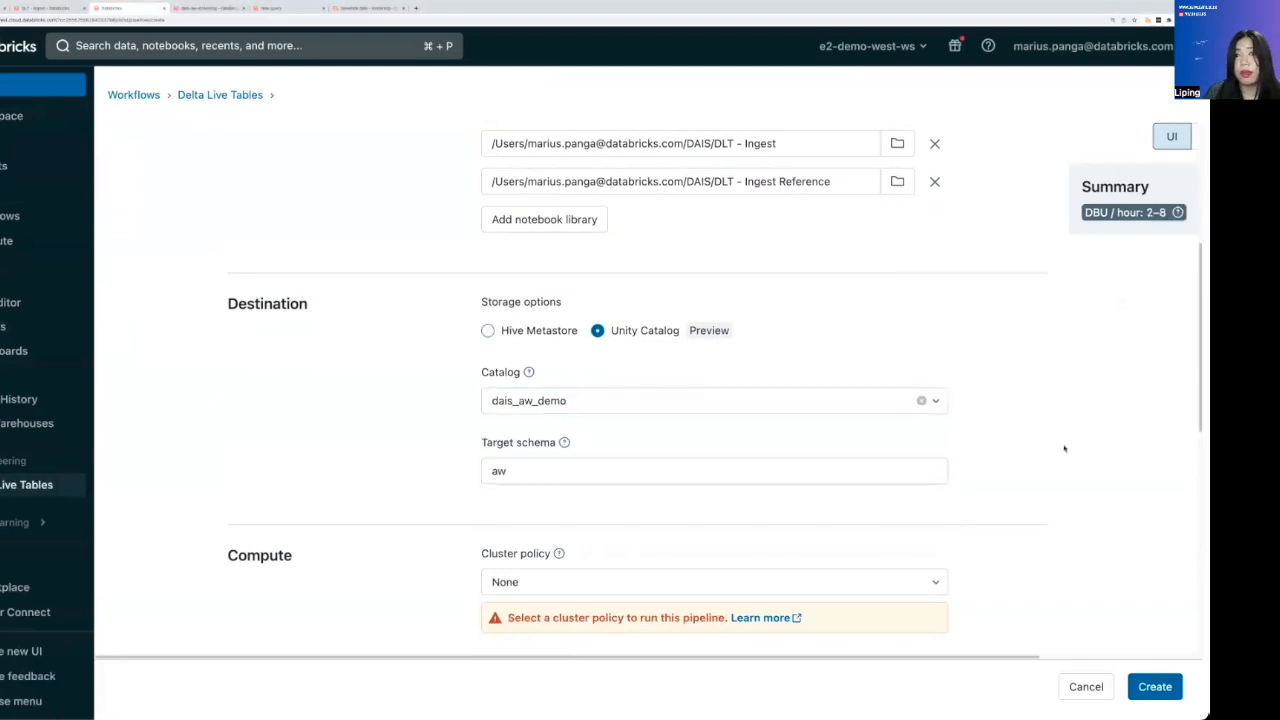
pyautogui.scroll(-3)
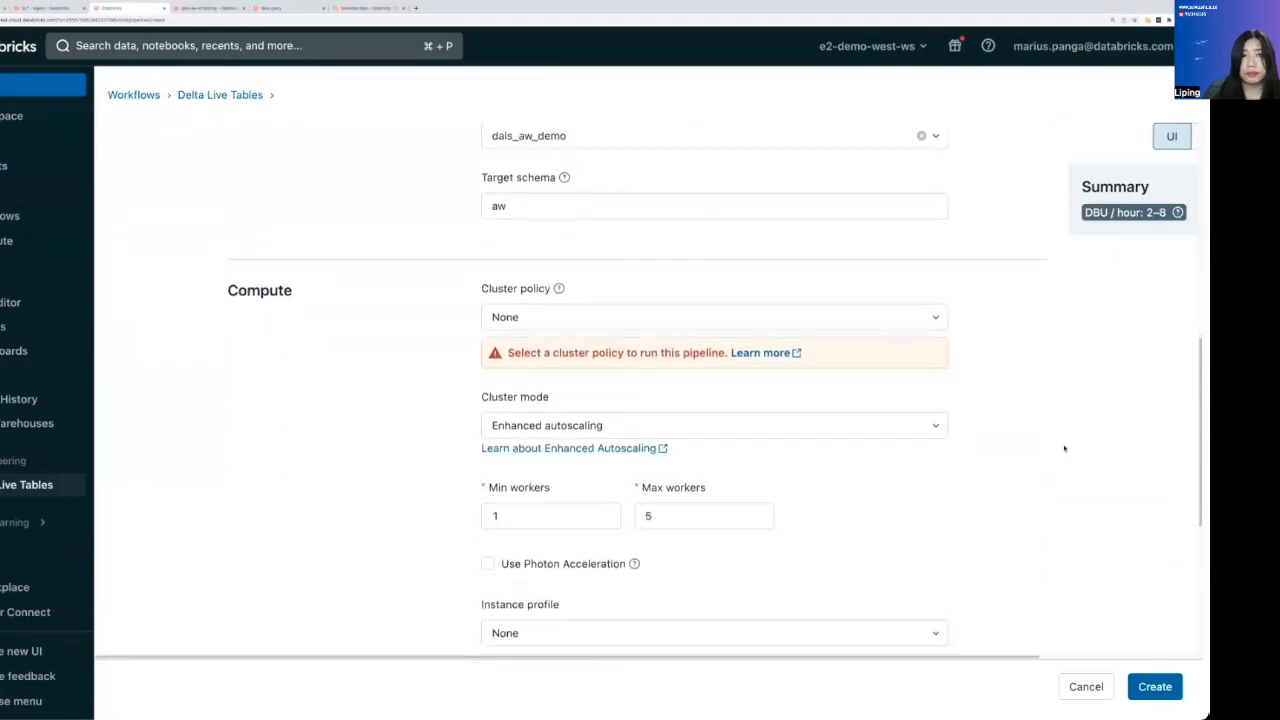
pyautogui.scroll(-3)
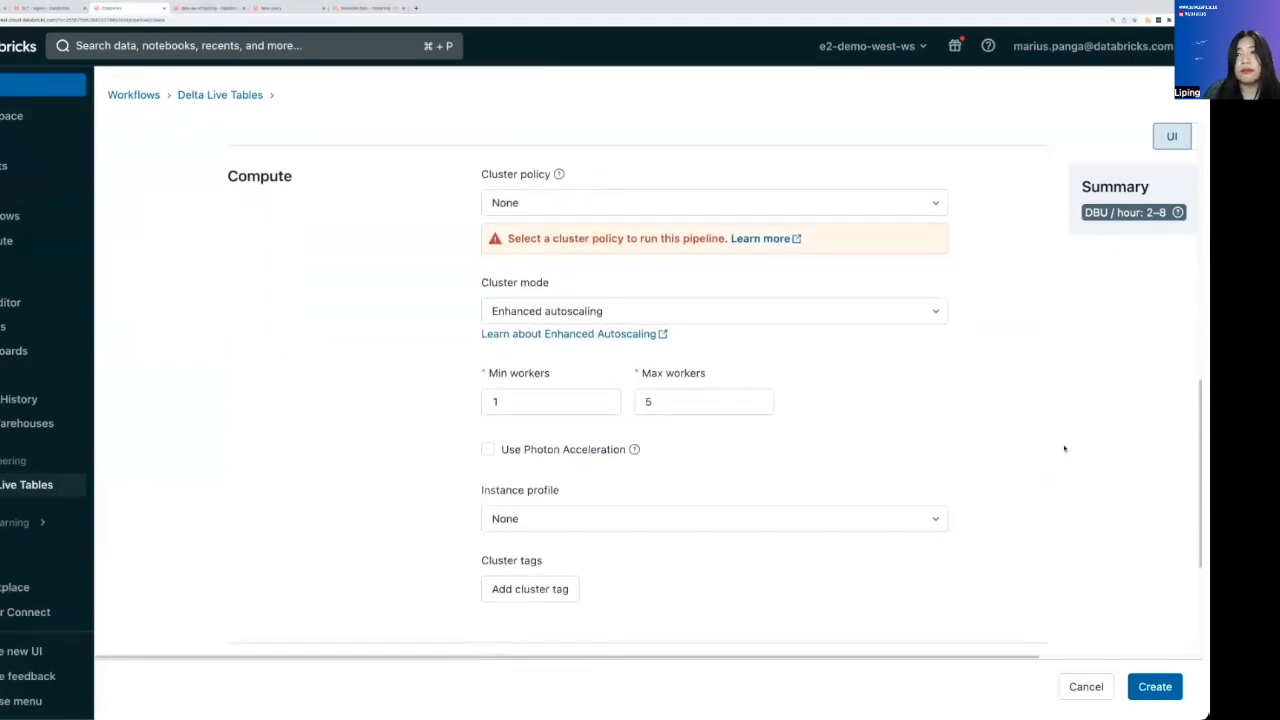
pyautogui.scroll(-3)
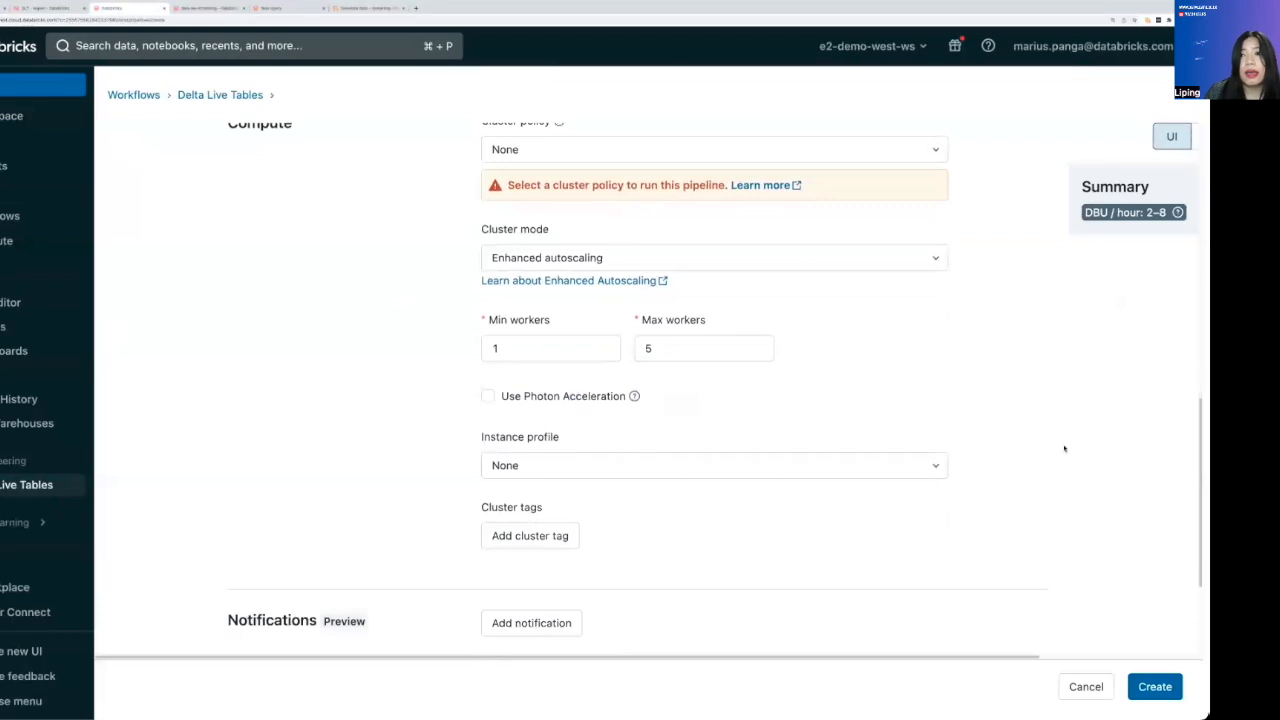
pyautogui.scroll(-3)
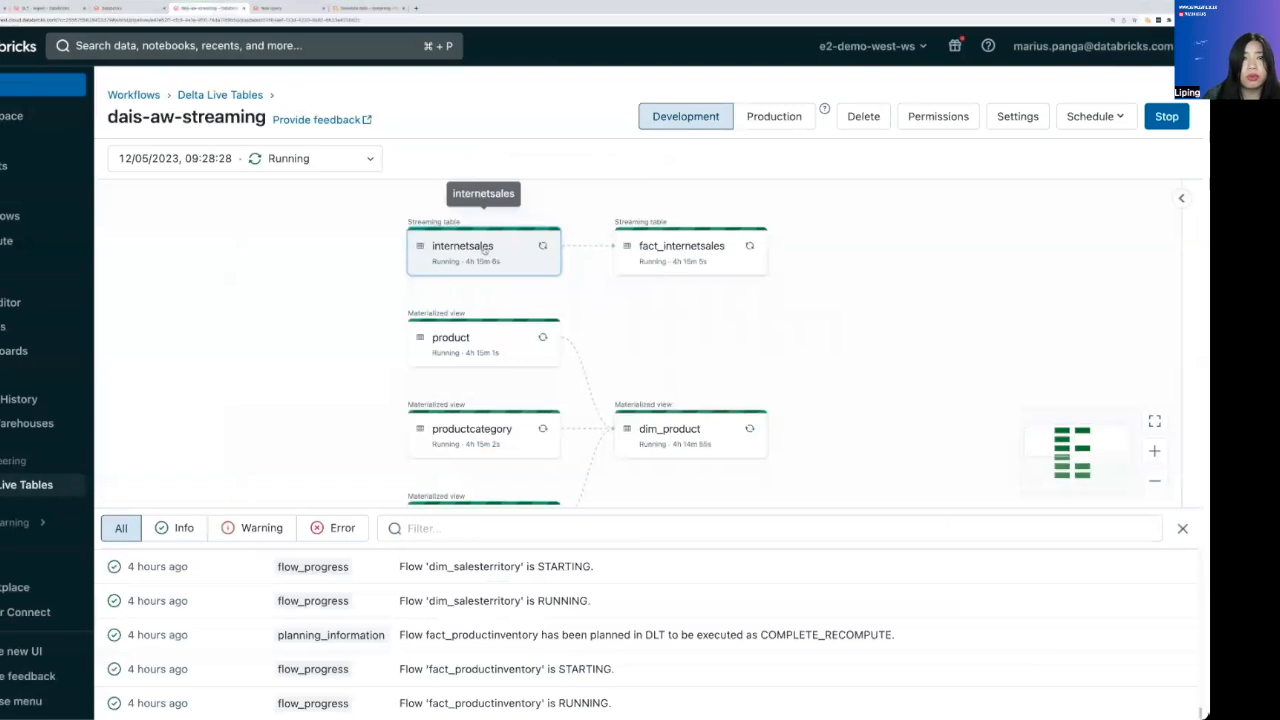
pyautogui.moveTo(998, 407)
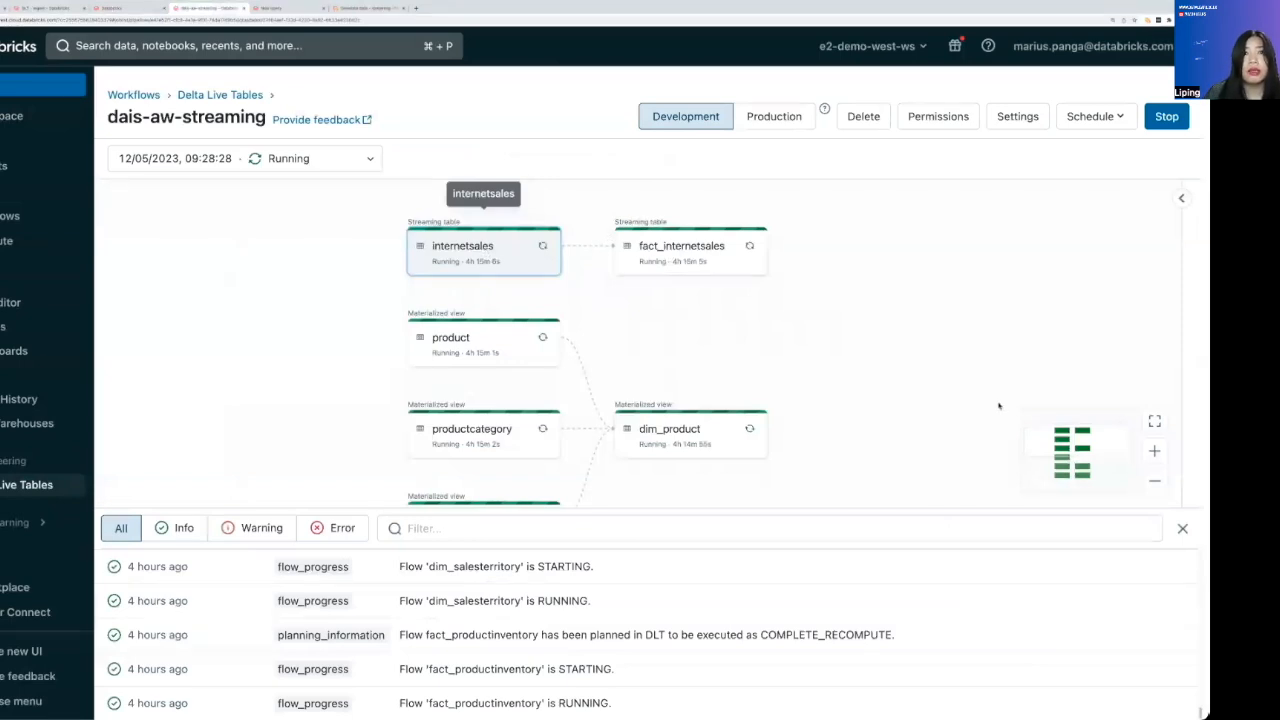
# Check internetsales and fact_internetsales details, hide the panel, and scroll the graph to productsubcategory
pyautogui.click(483, 245)
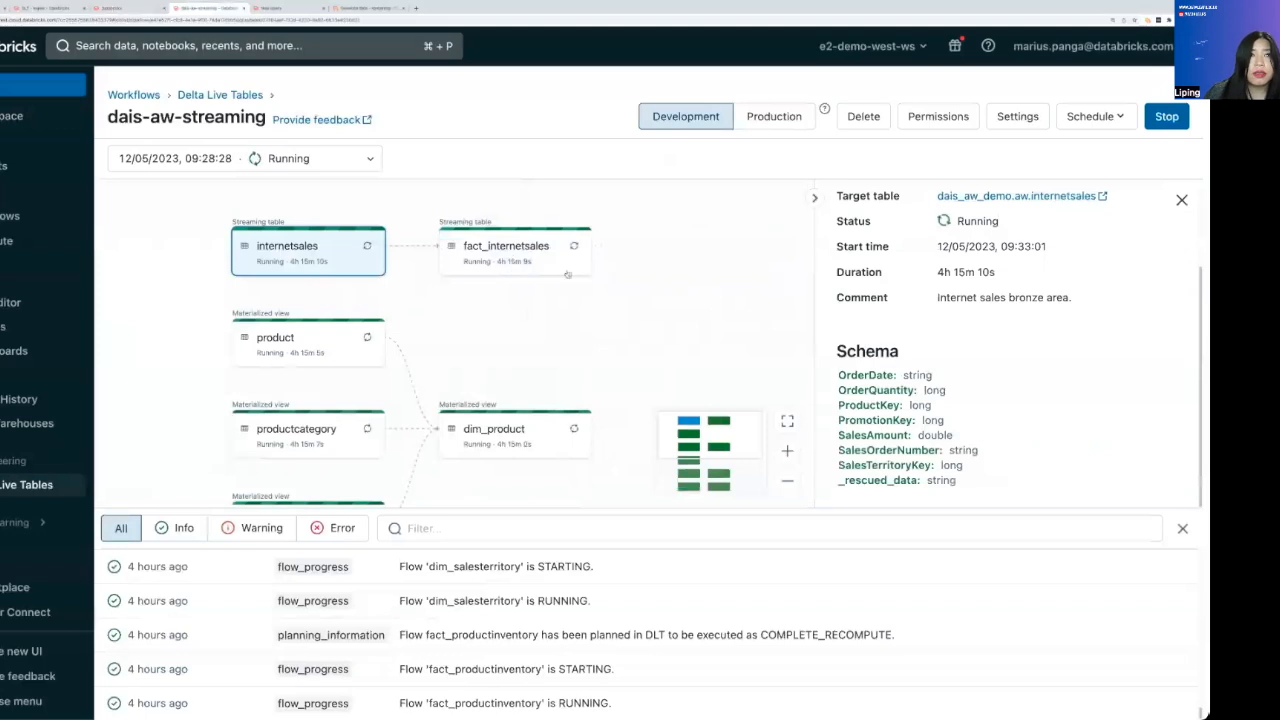
pyautogui.click(514, 245)
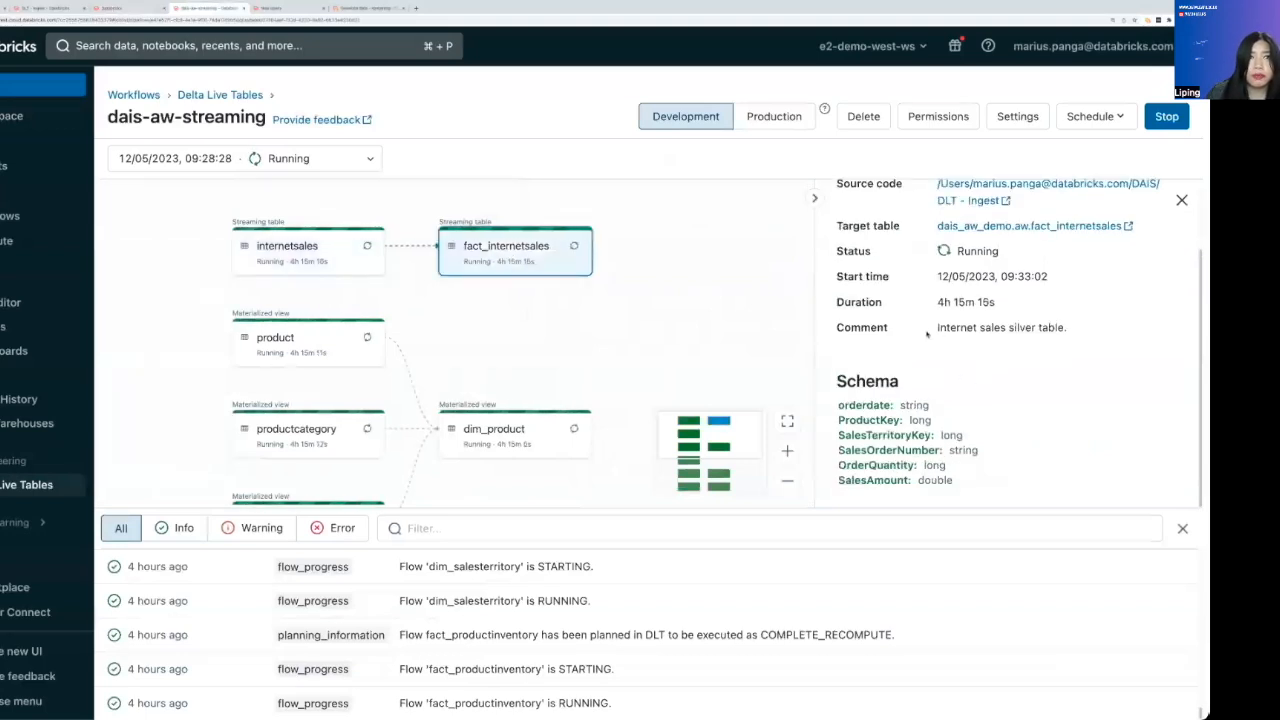
pyautogui.click(1181, 200)
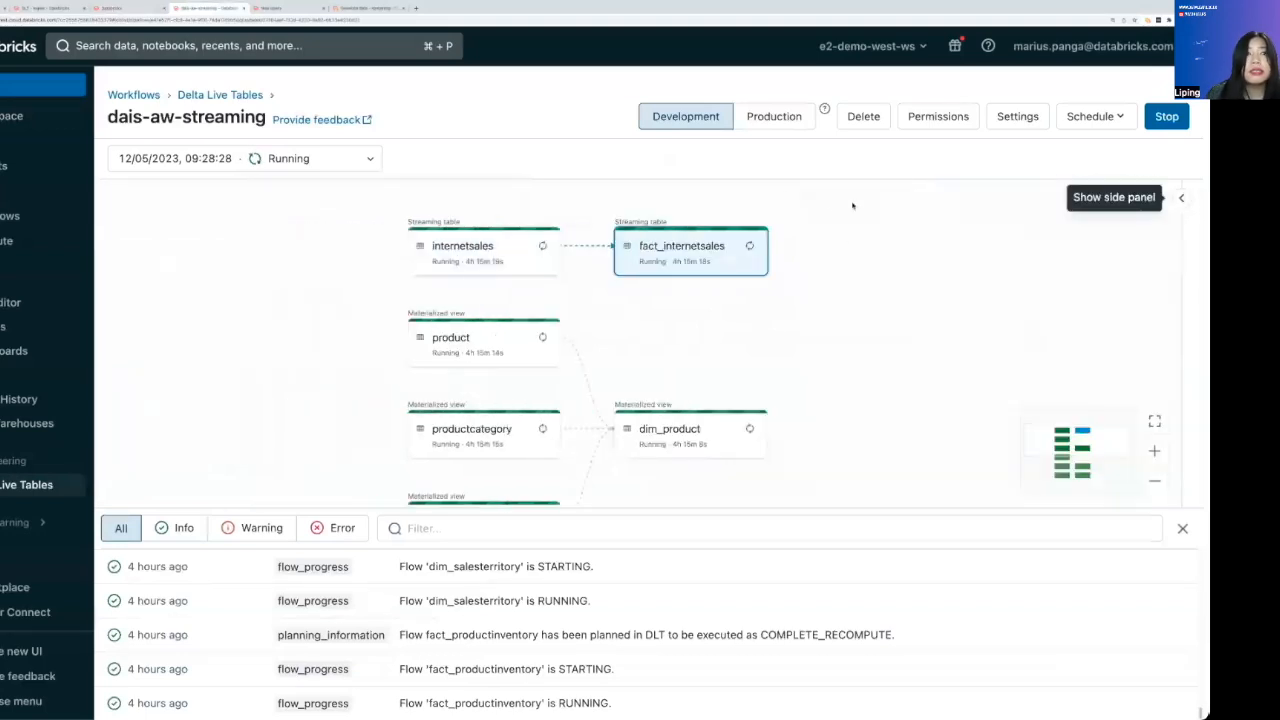
pyautogui.moveTo(870, 257)
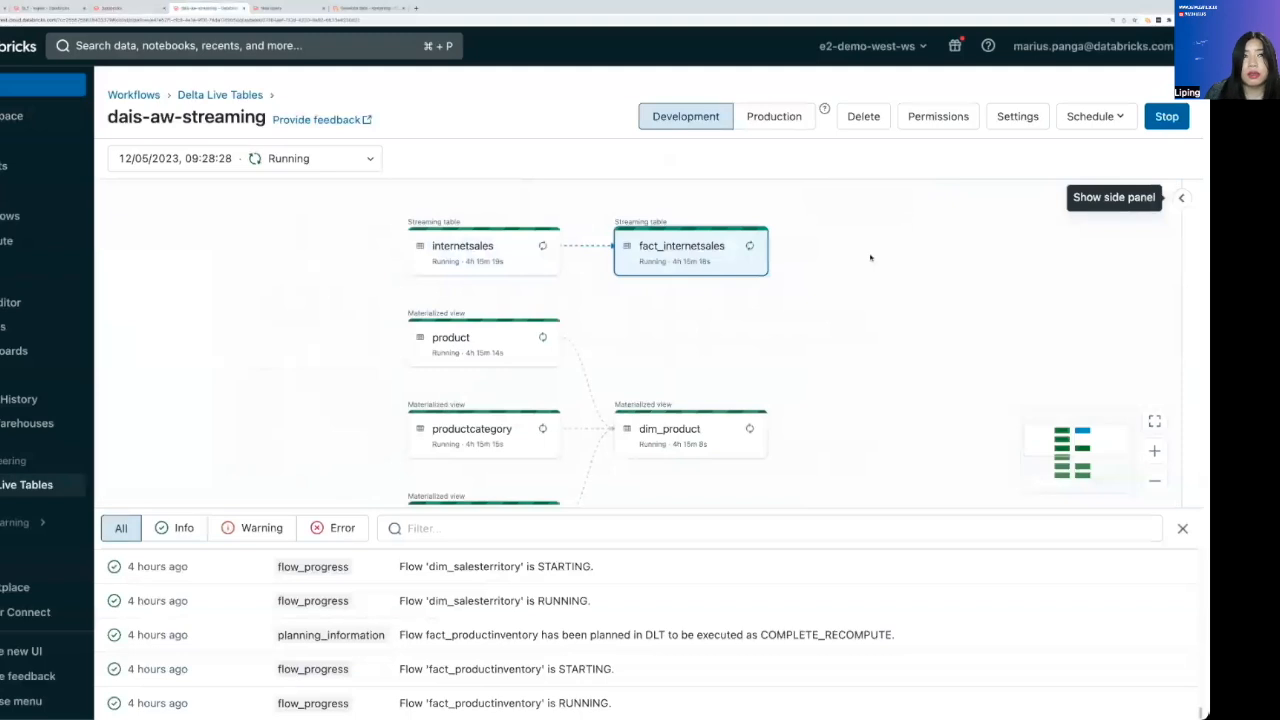
pyautogui.scroll(-3)
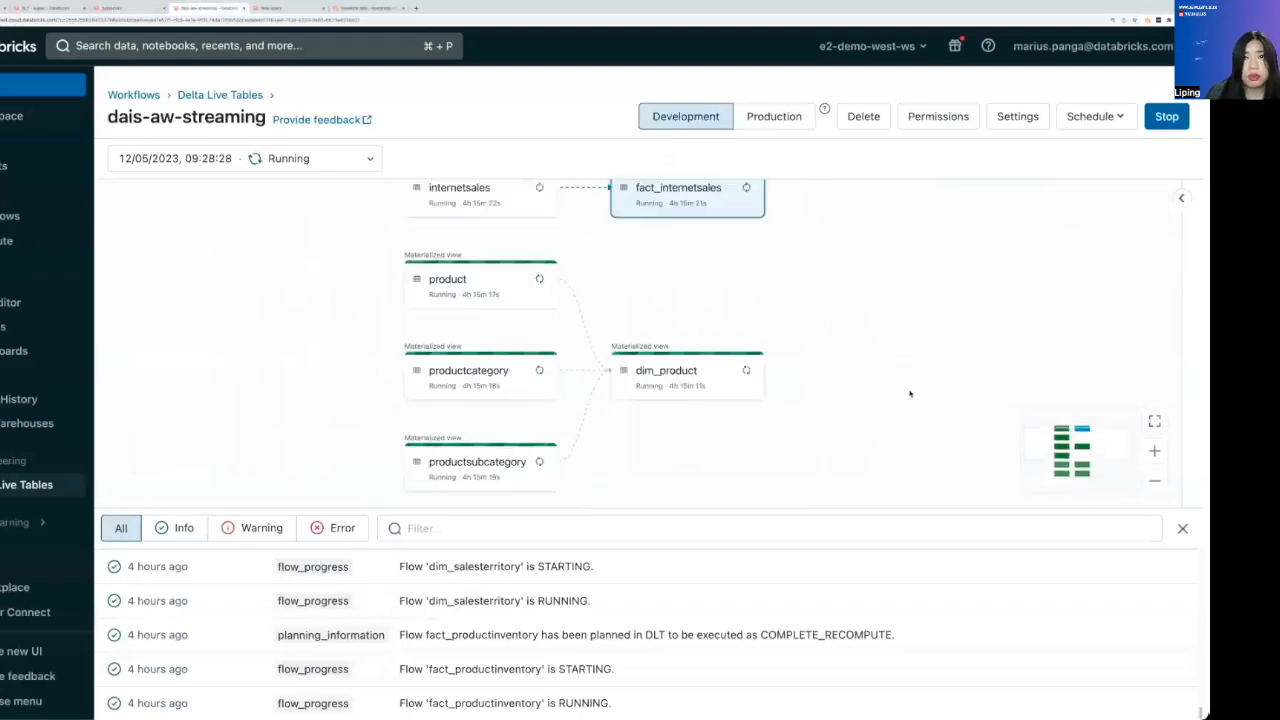
pyautogui.scroll(-3)
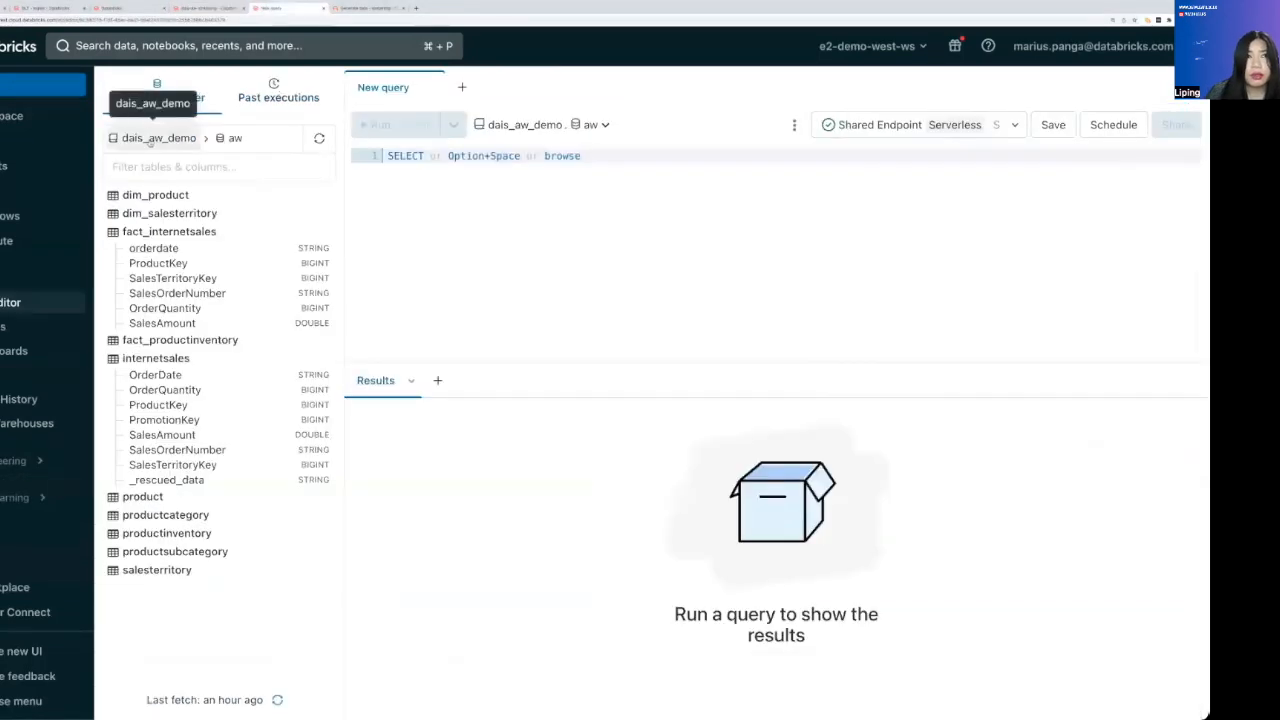
pyautogui.moveTo(169, 231)
pyautogui.write('SELECT *')
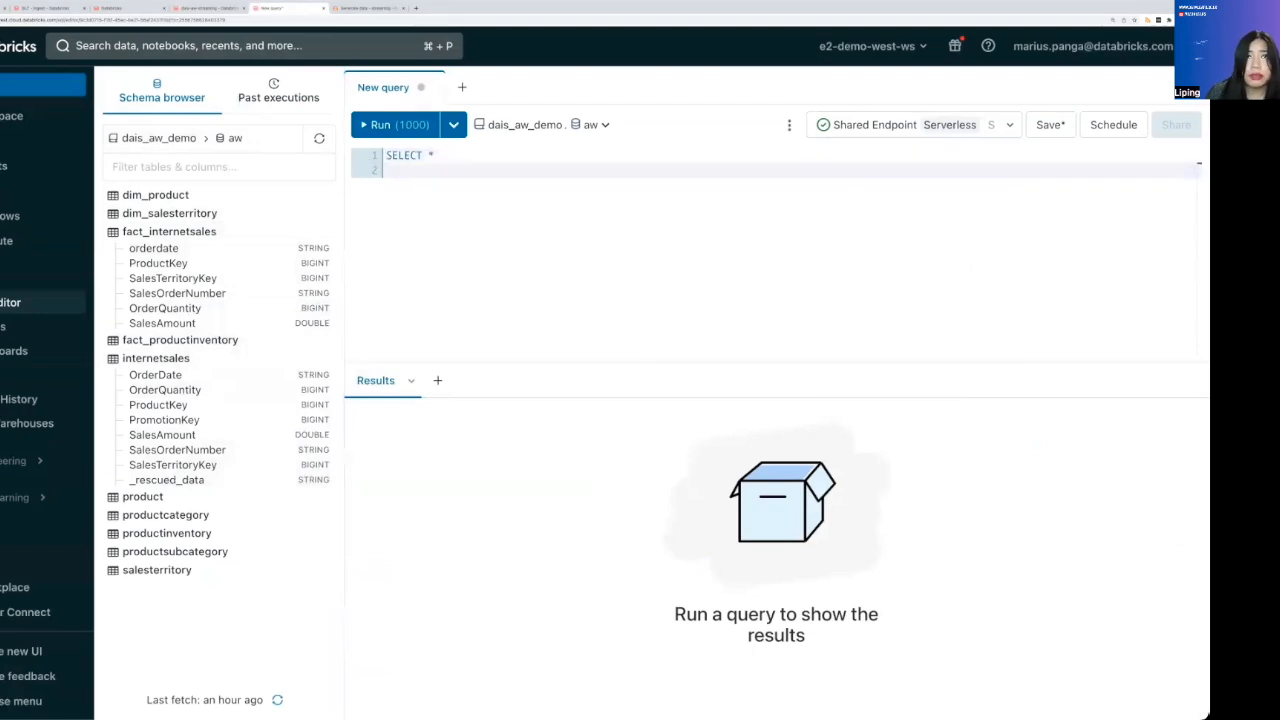
# Run SELECT * FROM fact_internetsales, returning 1K rows of sales data
pyautogui.write('FROM fact_internetsales')
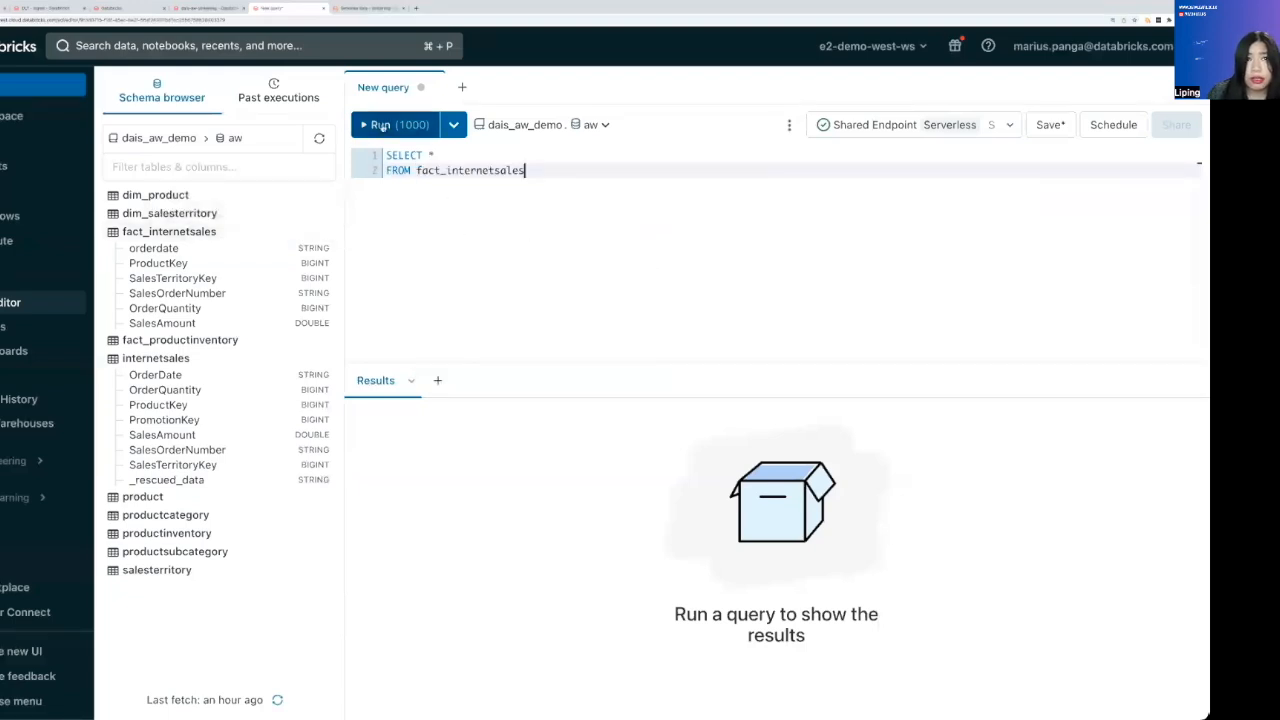
pyautogui.click(398, 124)
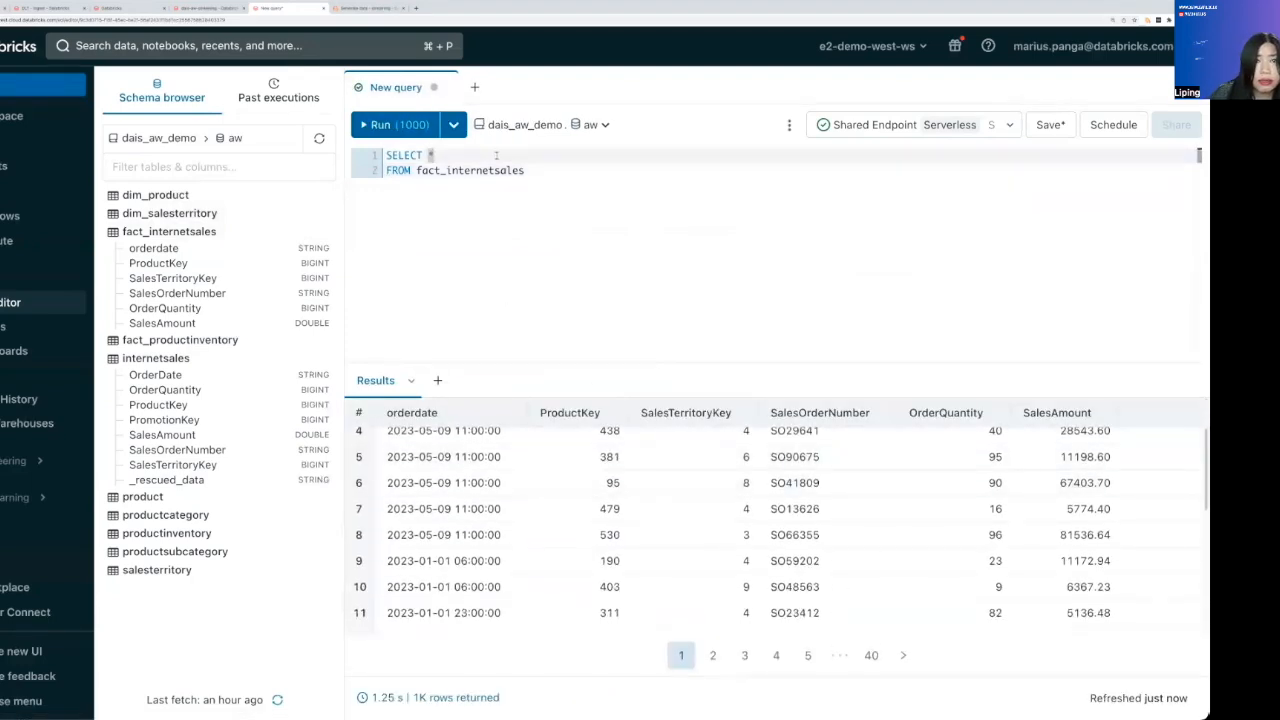
# Run SELECT COUNT(1) on fact_internetsales and add the result as comment --14166
pyautogui.write('COUNT(')
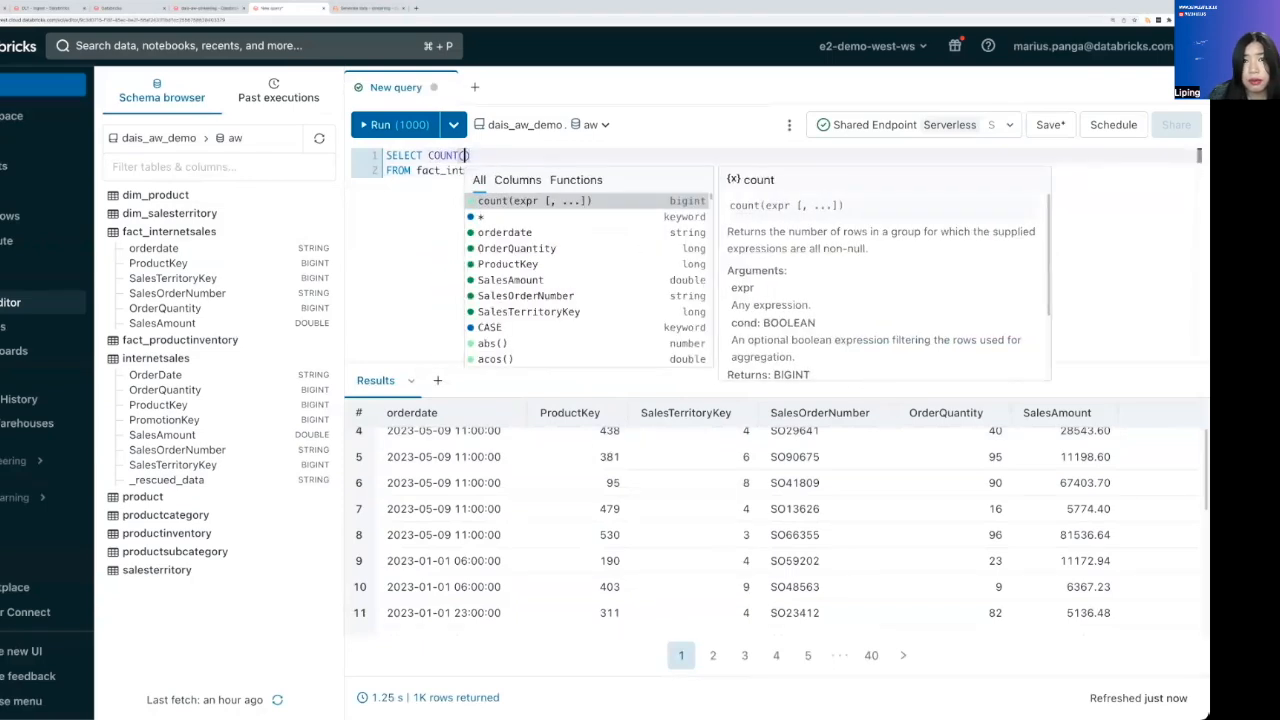
pyautogui.click(380, 124)
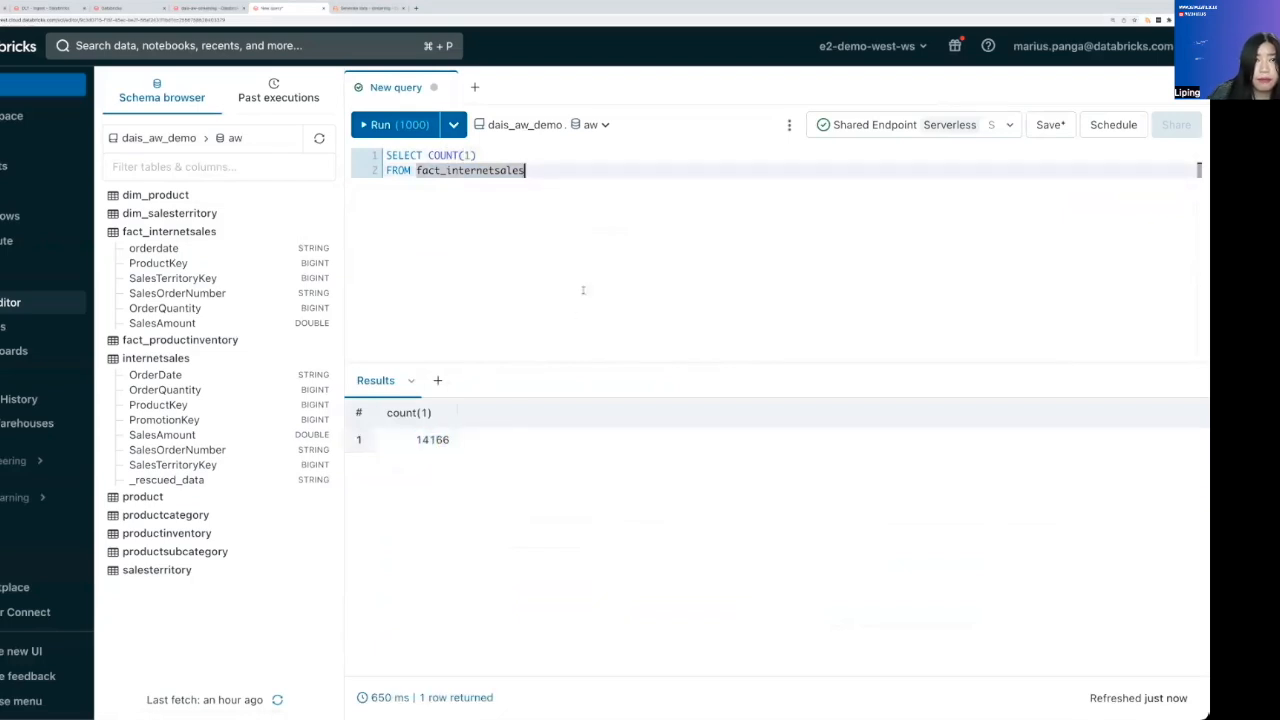
pyautogui.write('--14166')
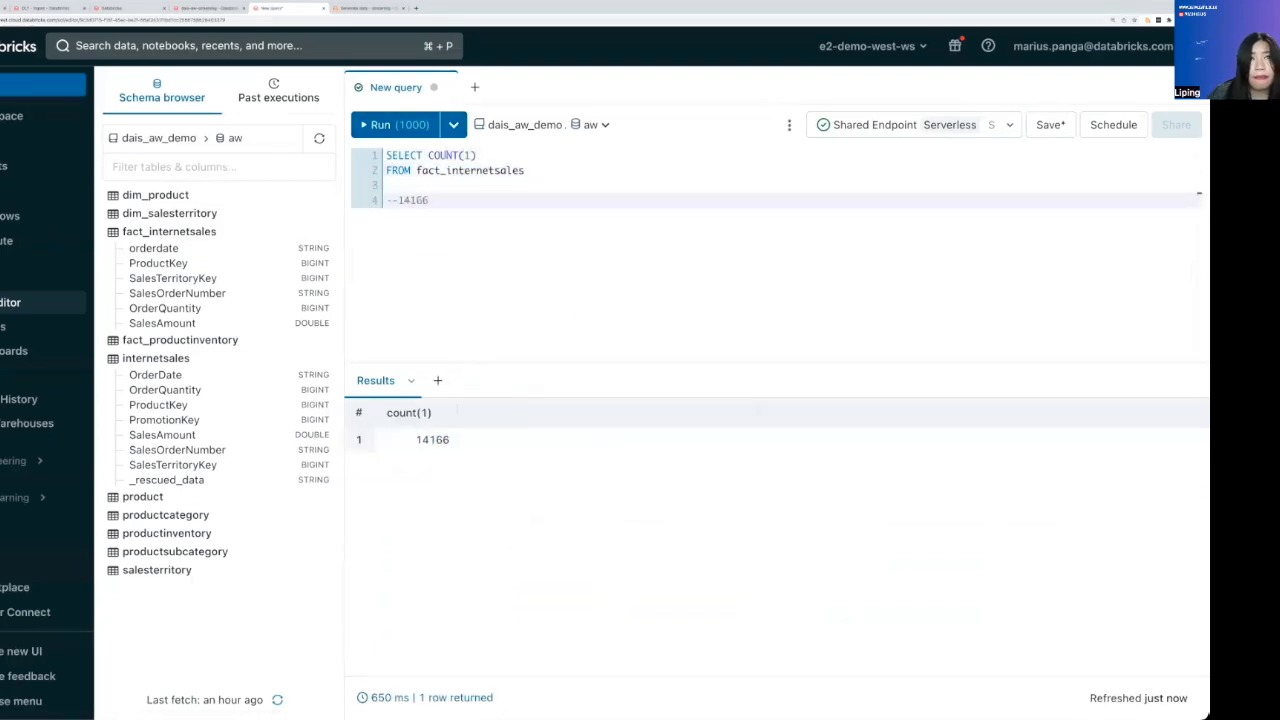
pyautogui.click(379, 124)
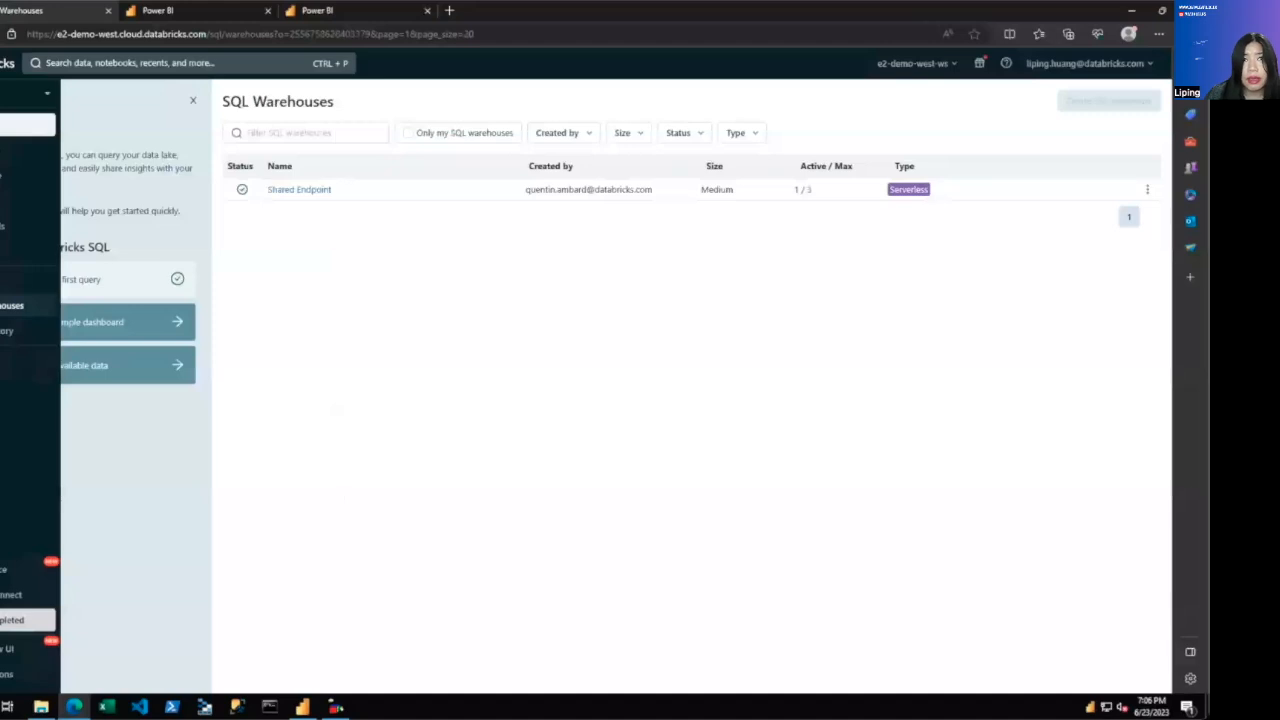
# Download the Shared Endpoint Power BI .pbids file and open it in Power BI Desktop
pyautogui.click(299, 189)
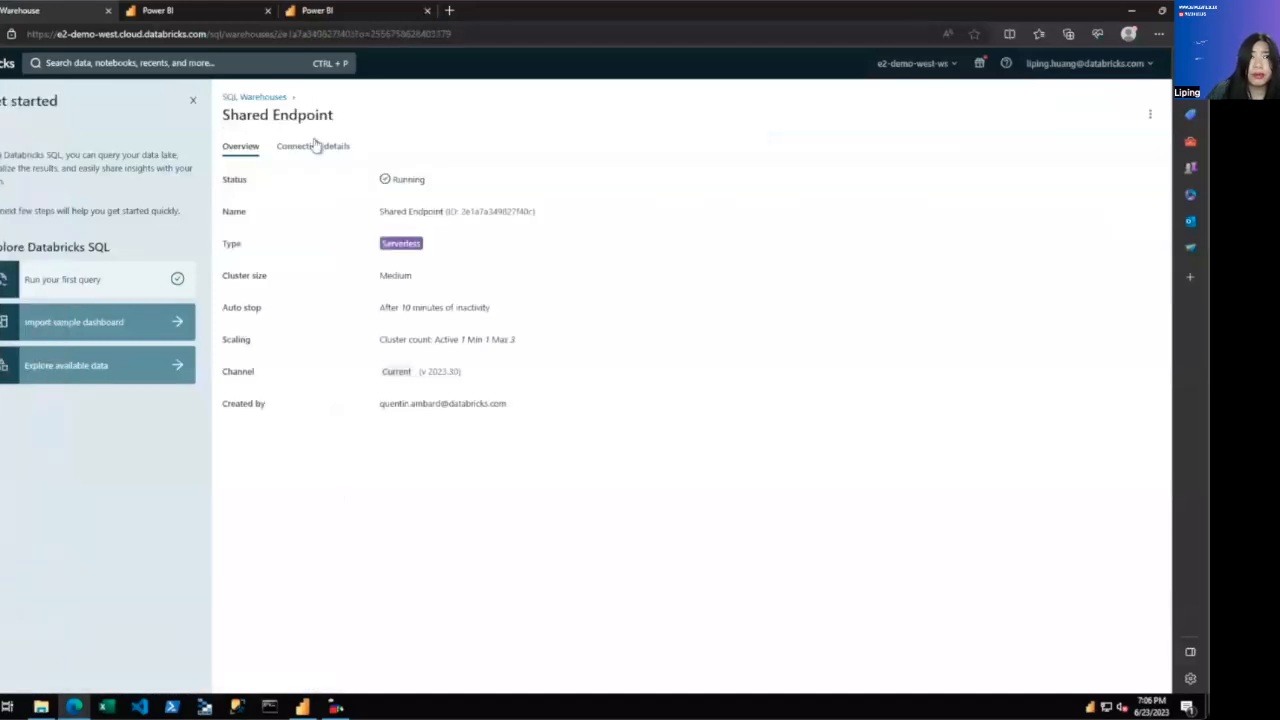
pyautogui.click(312, 146)
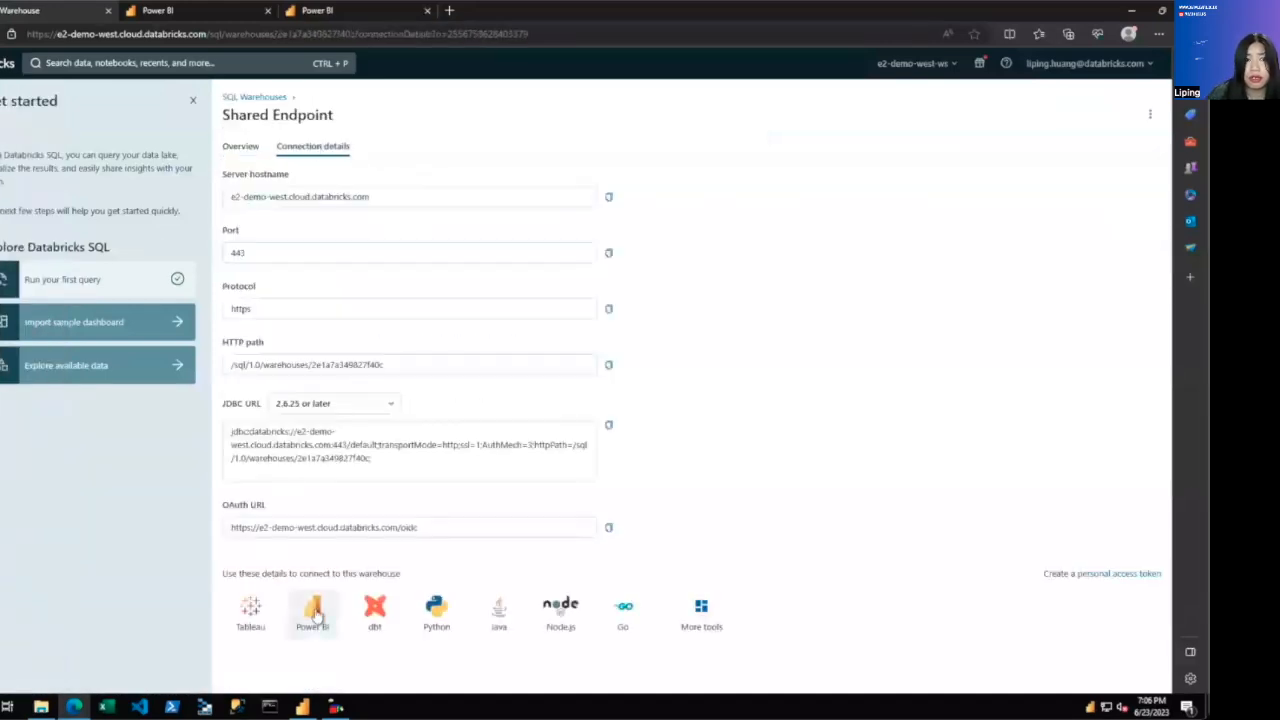
pyautogui.click(312, 612)
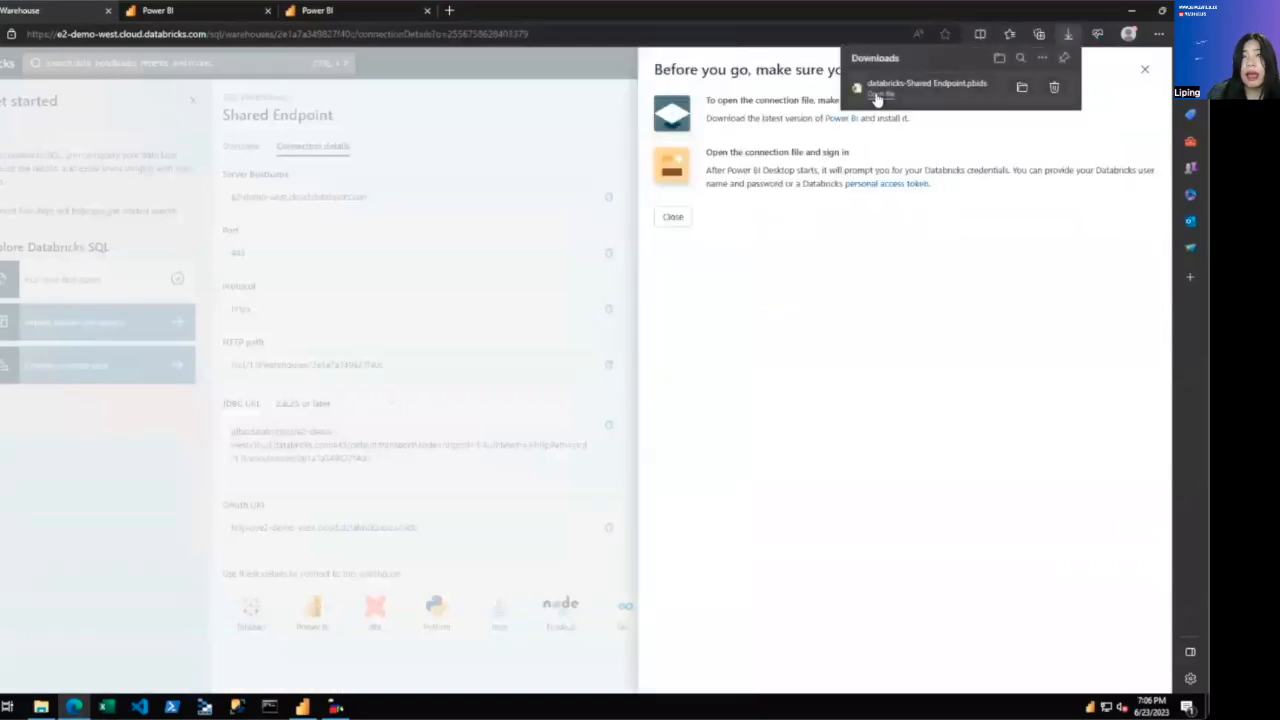
pyautogui.click(880, 90)
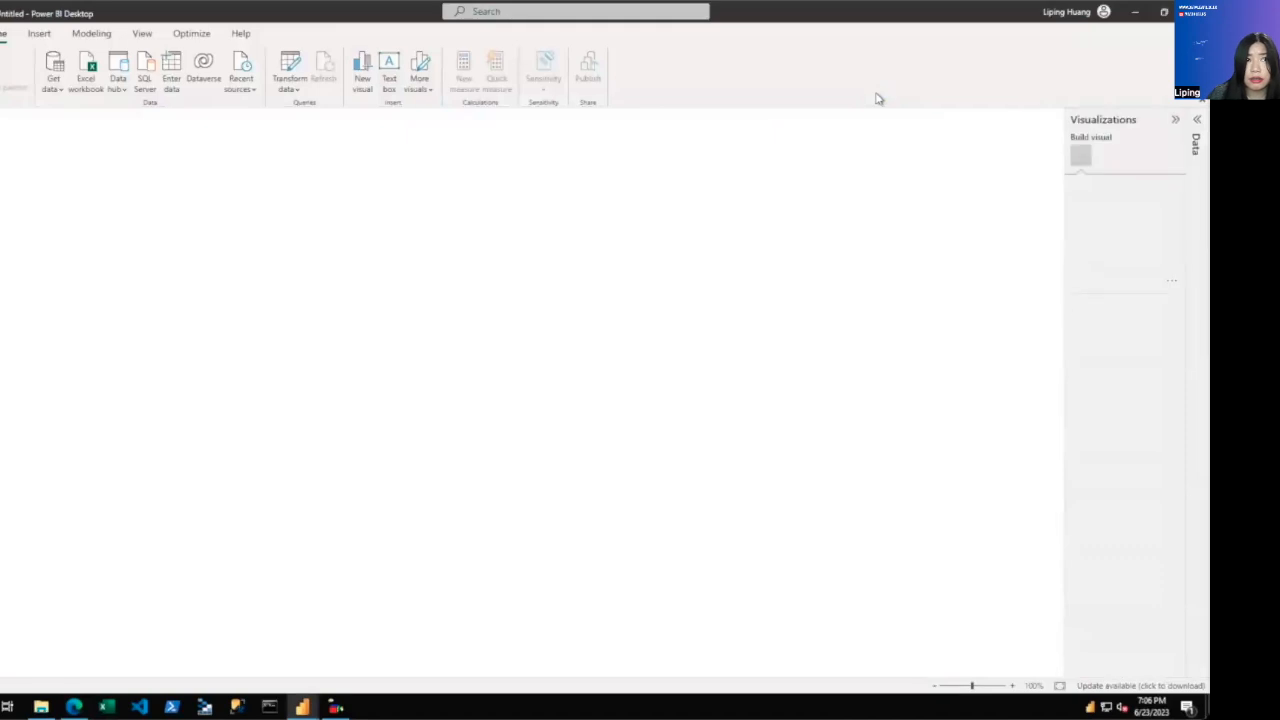
# Connect, search 'dat', expand dais_aw_demo > aw, and load dim_product, dim_salesterritory and fact_internetsales
pyautogui.click(1081, 155)
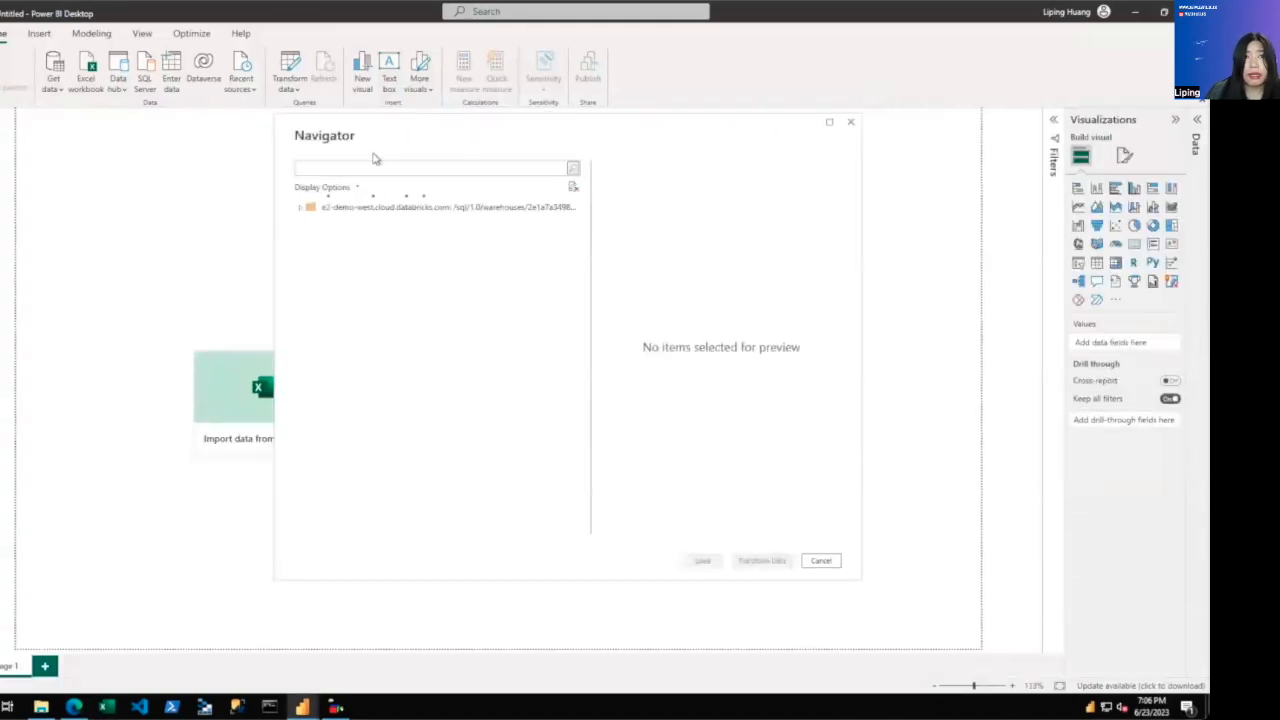
pyautogui.click(299, 207)
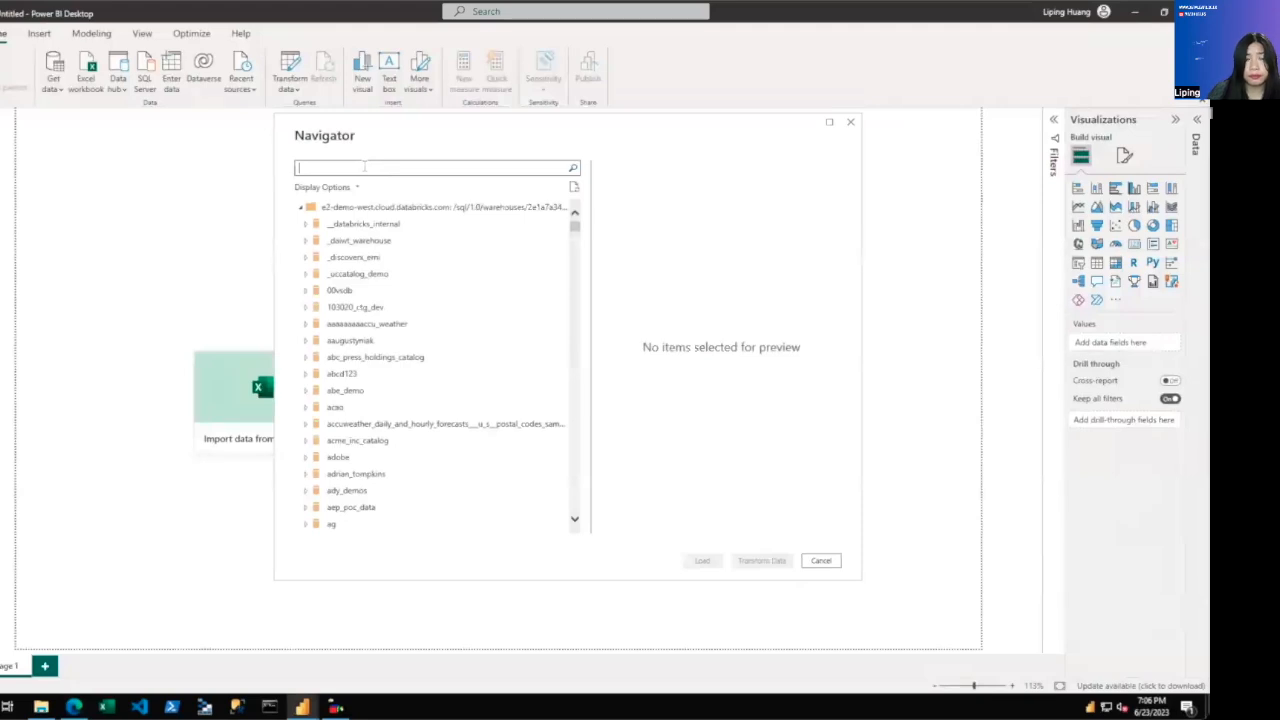
pyautogui.write('dat')
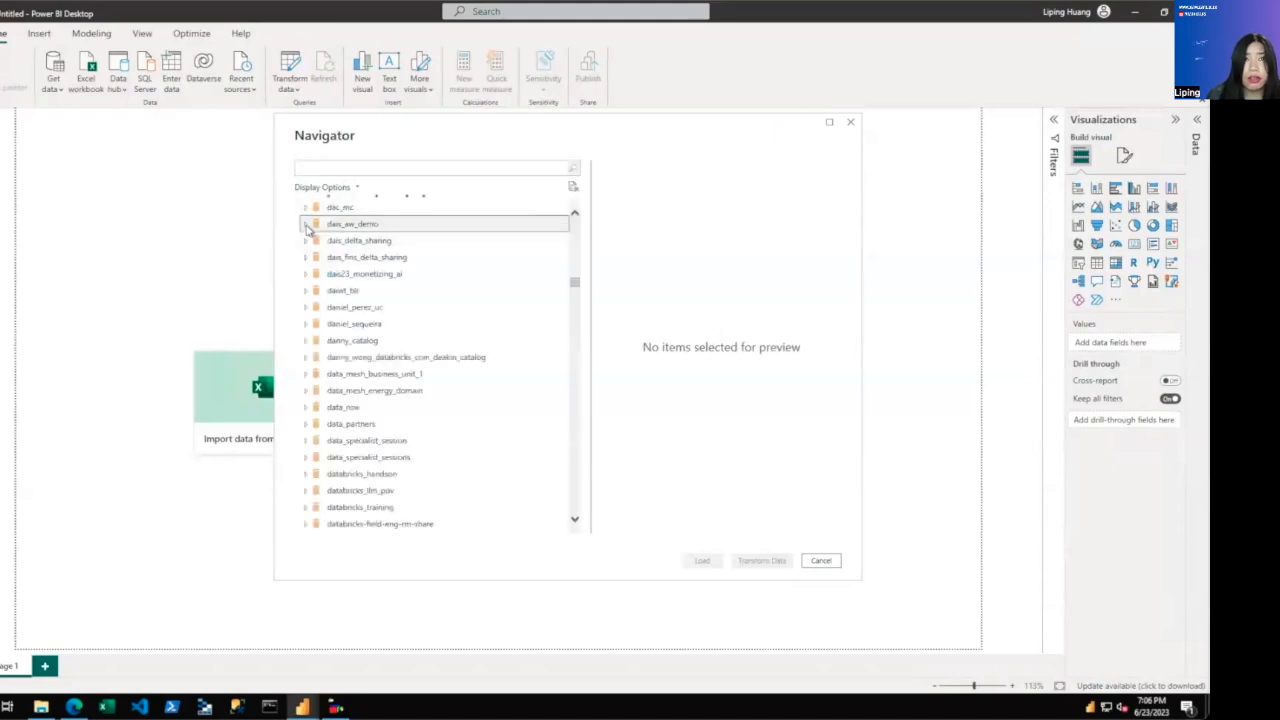
pyautogui.click(306, 223)
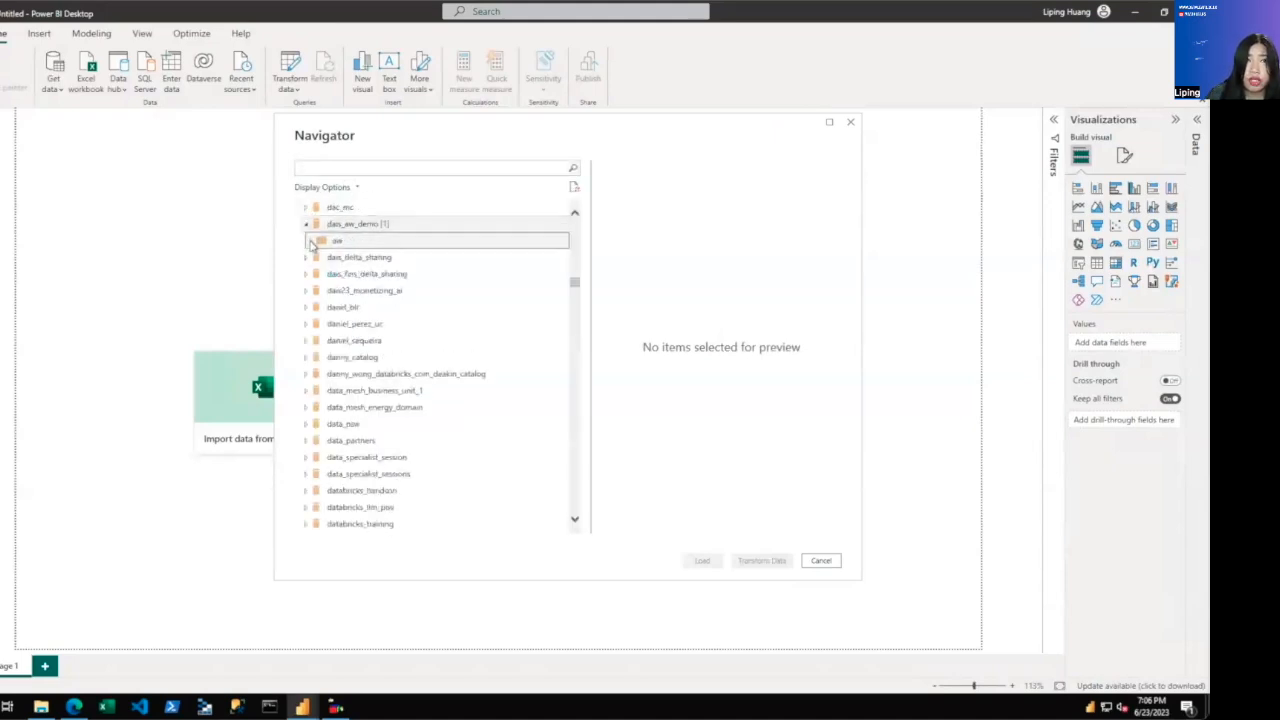
pyautogui.click(321, 240)
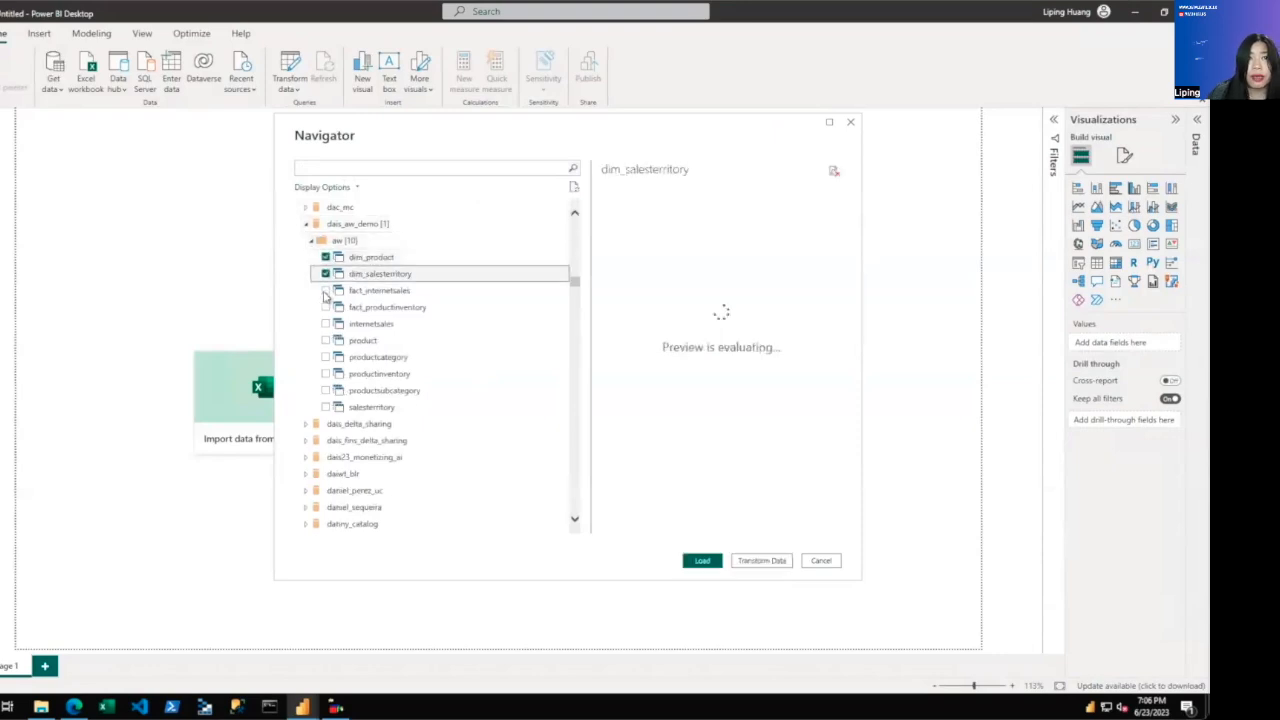
pyautogui.click(701, 560)
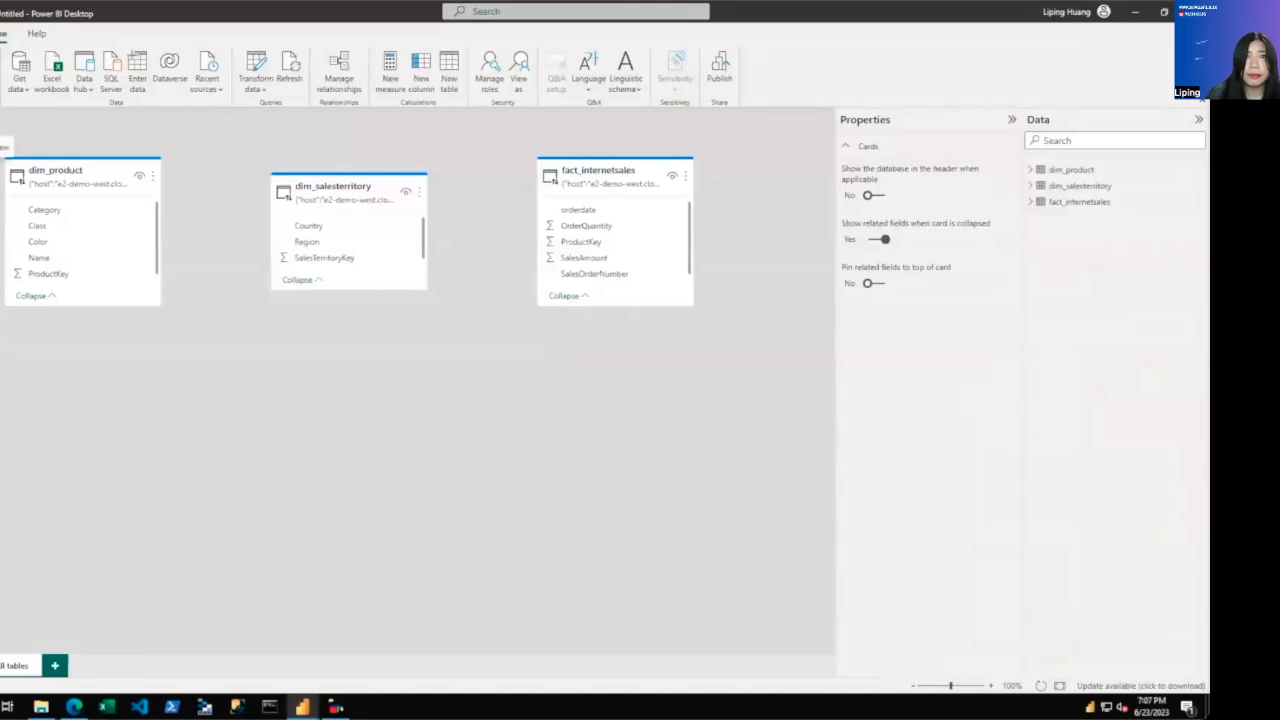
# Link dim_salesterritory and dim_product to fact_internetsales as many-to-one, skipping validation
pyautogui.moveTo(80, 170); pyautogui.dragTo(357, 405)
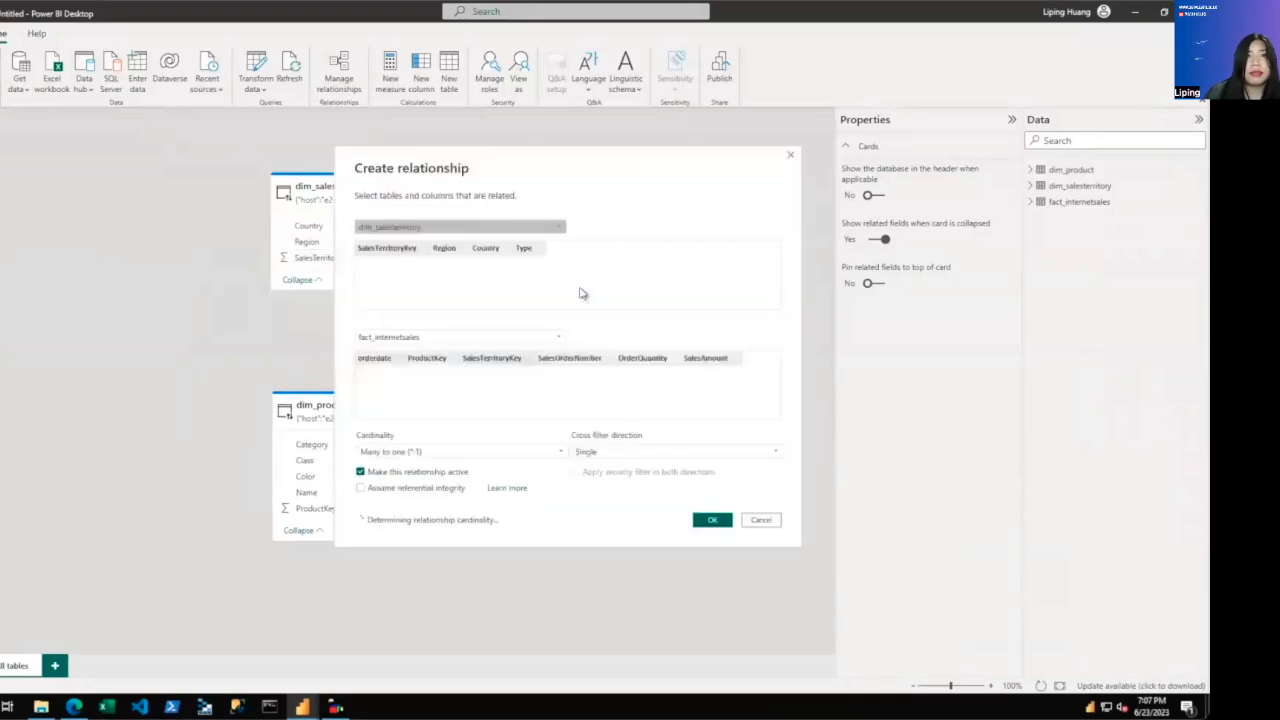
pyautogui.click(712, 519)
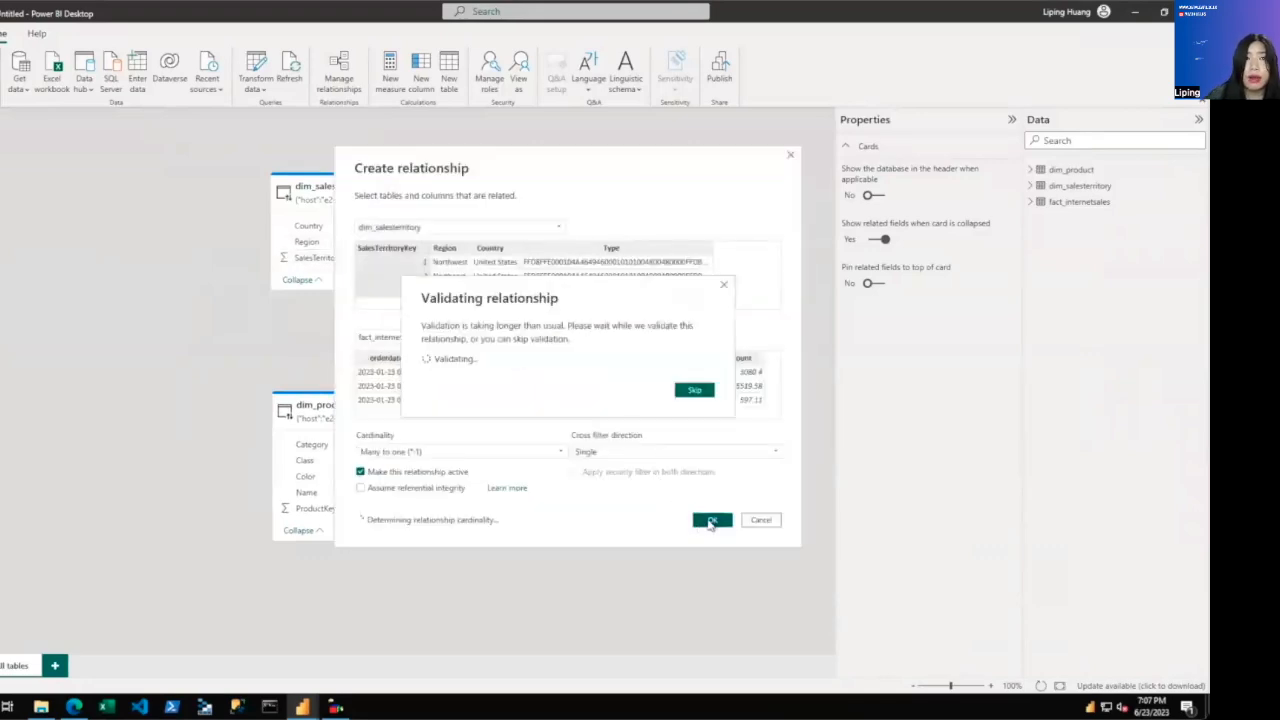
pyautogui.click(711, 519)
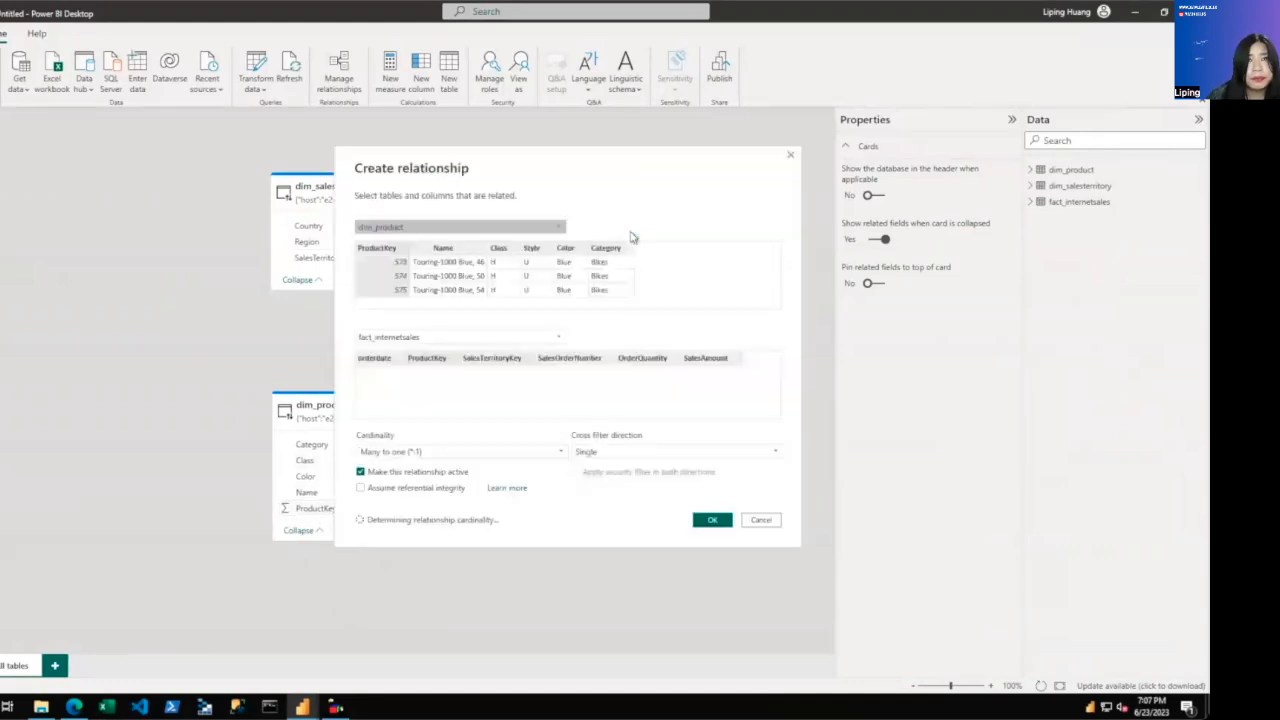
pyautogui.click(712, 519)
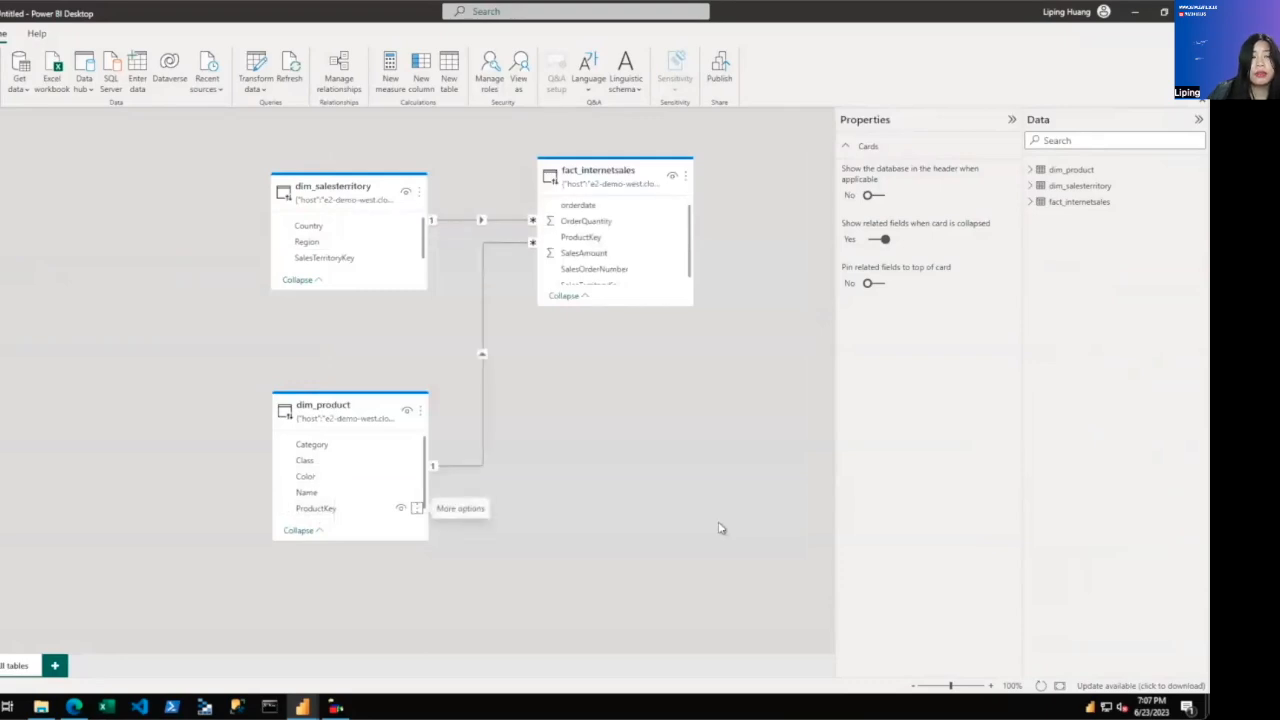
pyautogui.click(347, 186)
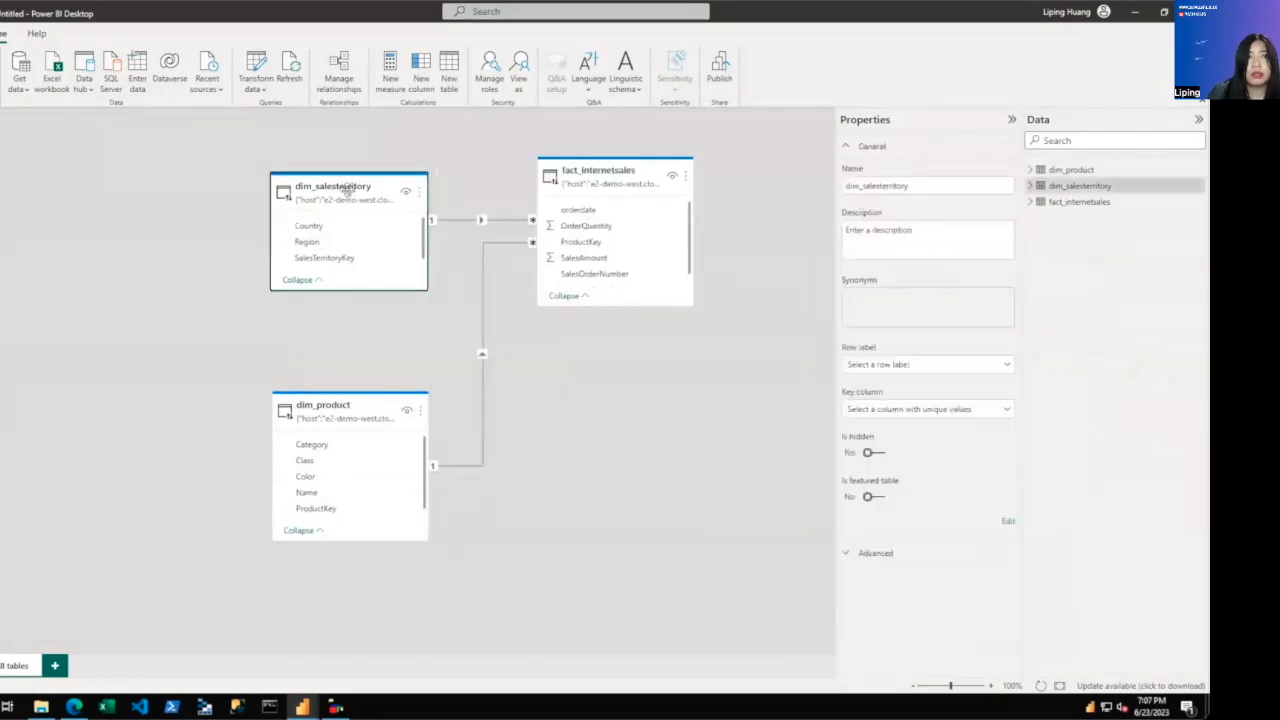
pyautogui.click(875, 553)
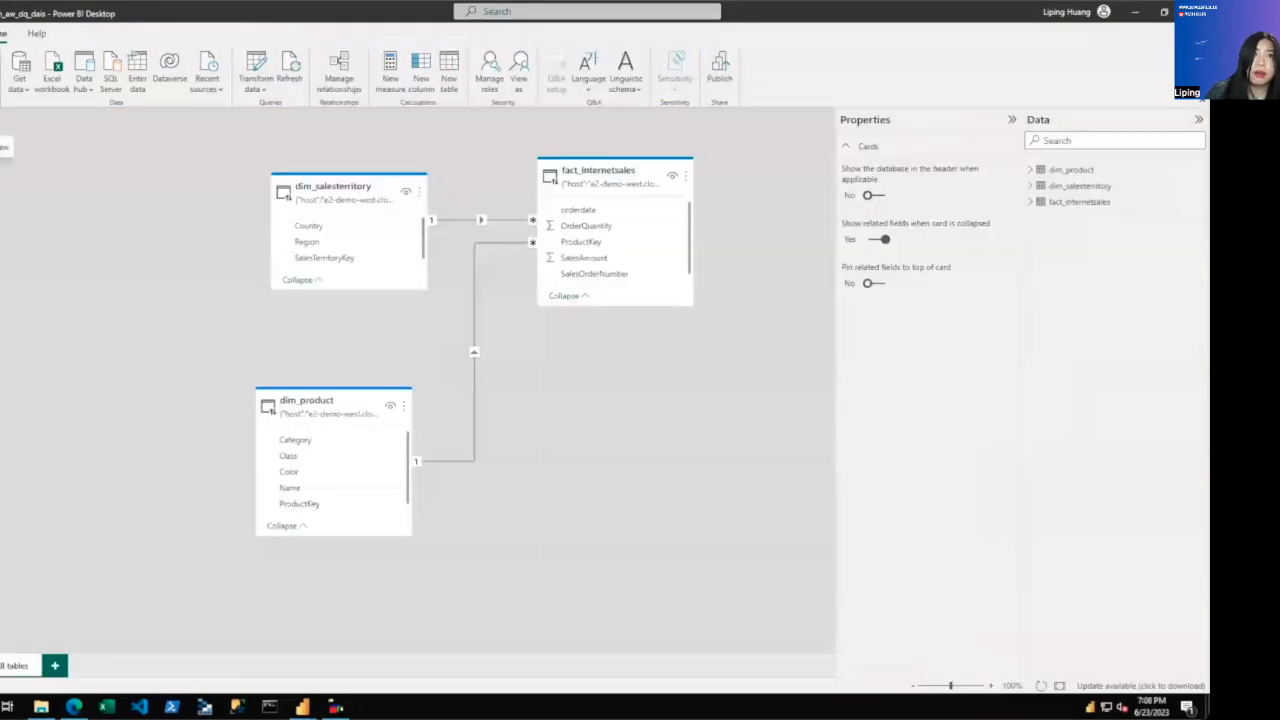
# Select the dim_salesterritory table, then switch to the Report view
pyautogui.click(333, 186)
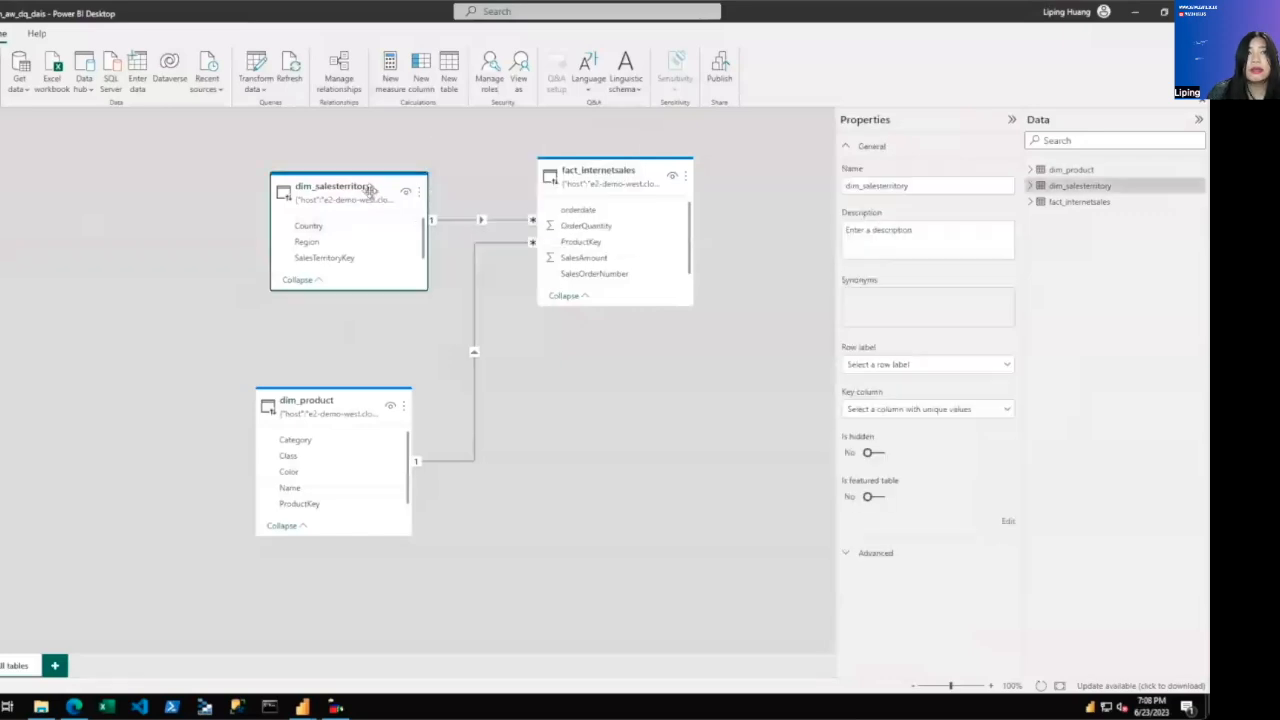
pyautogui.click(875, 552)
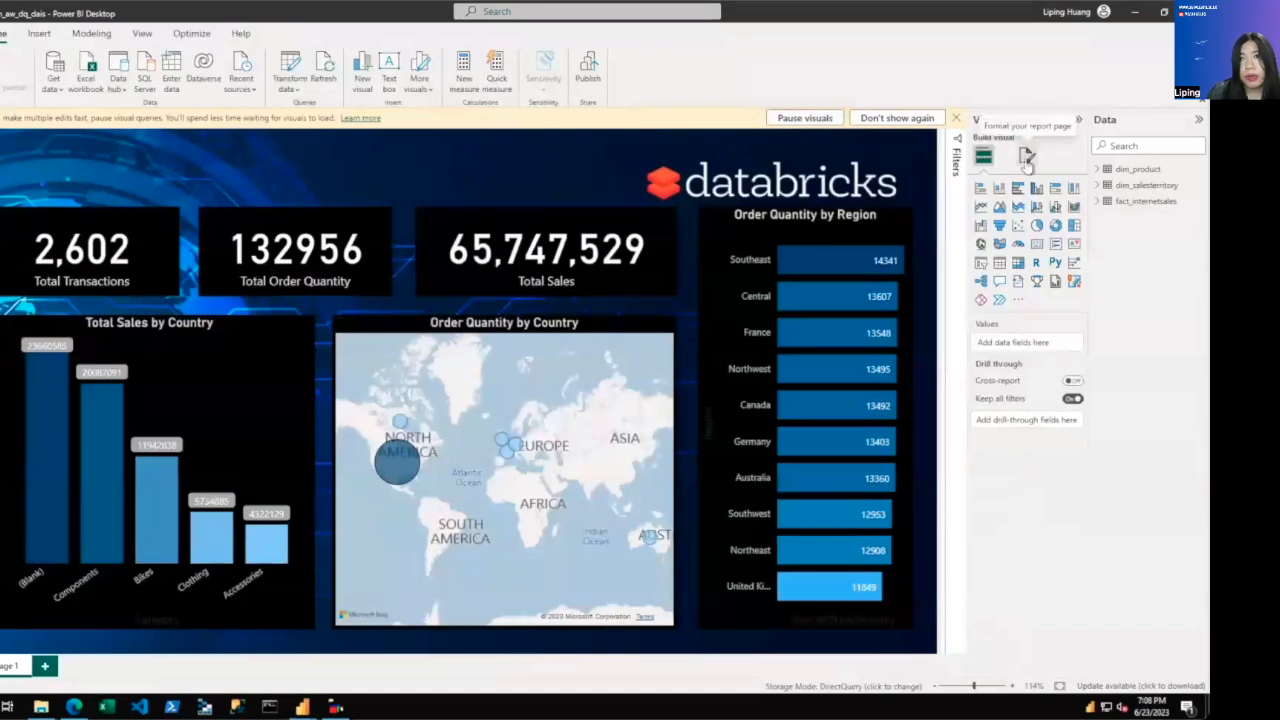
# Turn on page refresh in Format page, auto-refreshing every 3 seconds
pyautogui.click(1026, 155)
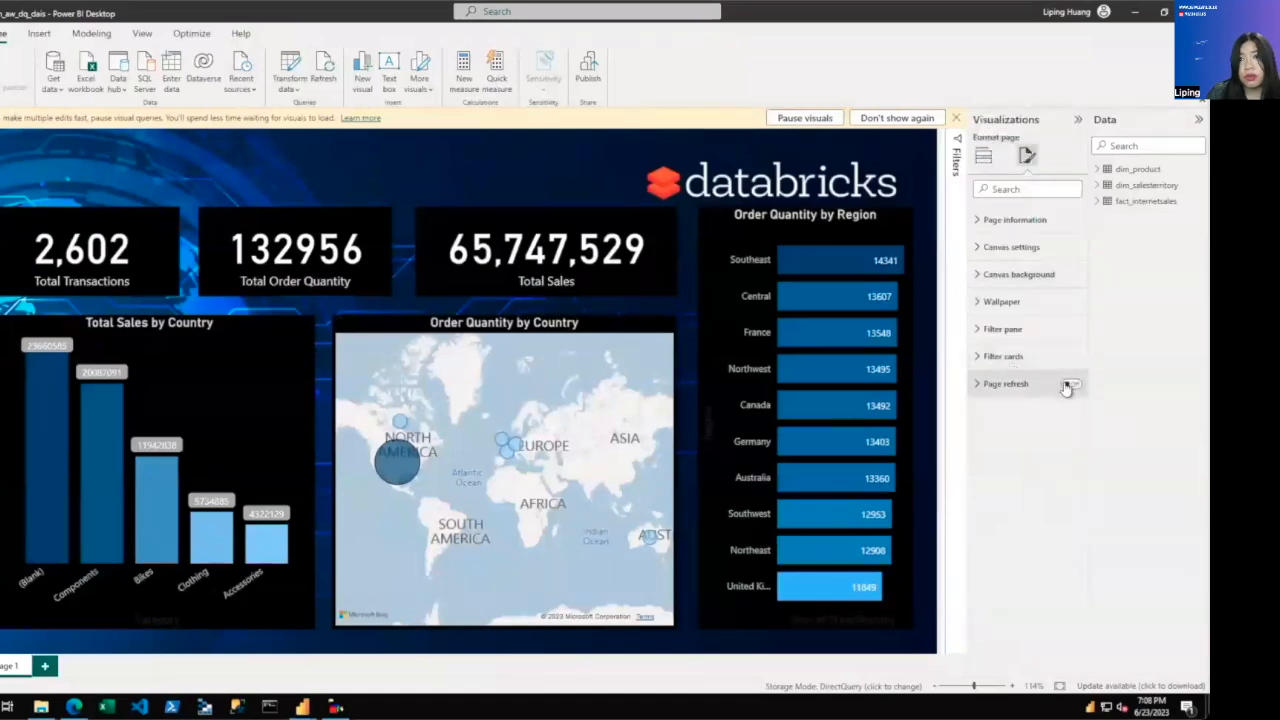
pyautogui.click(977, 383)
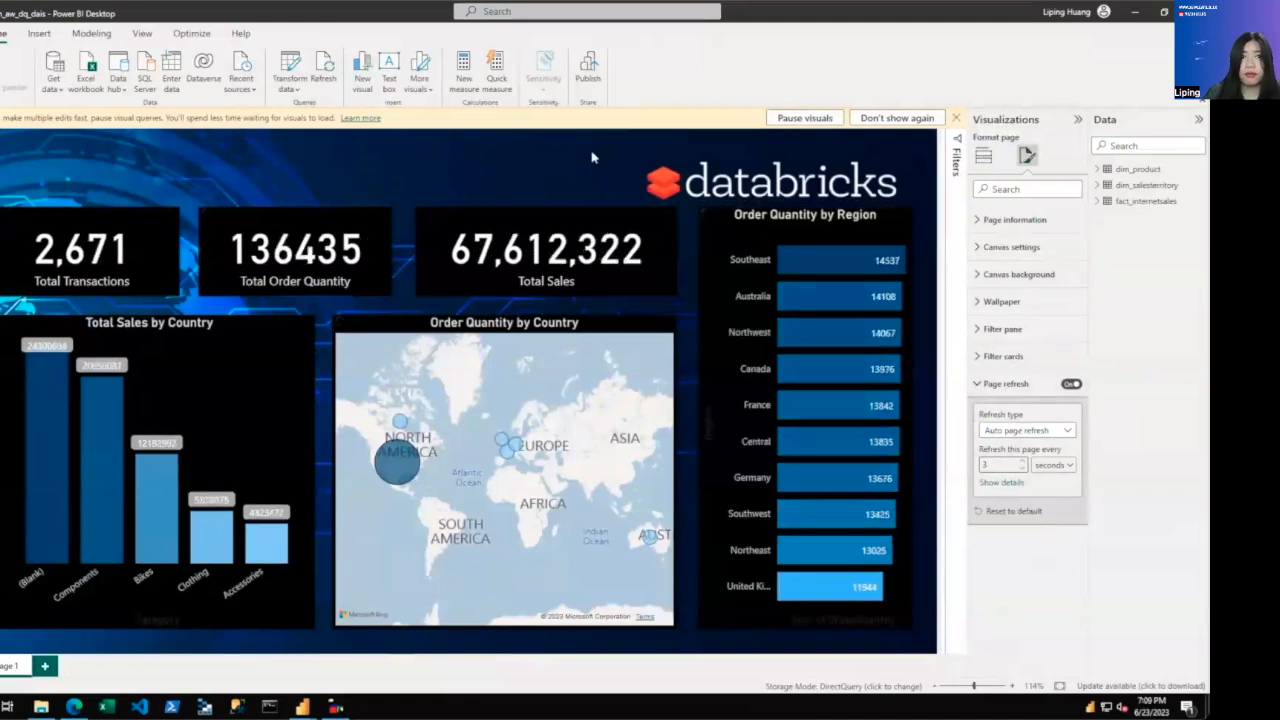
pyautogui.moveTo(588, 65)
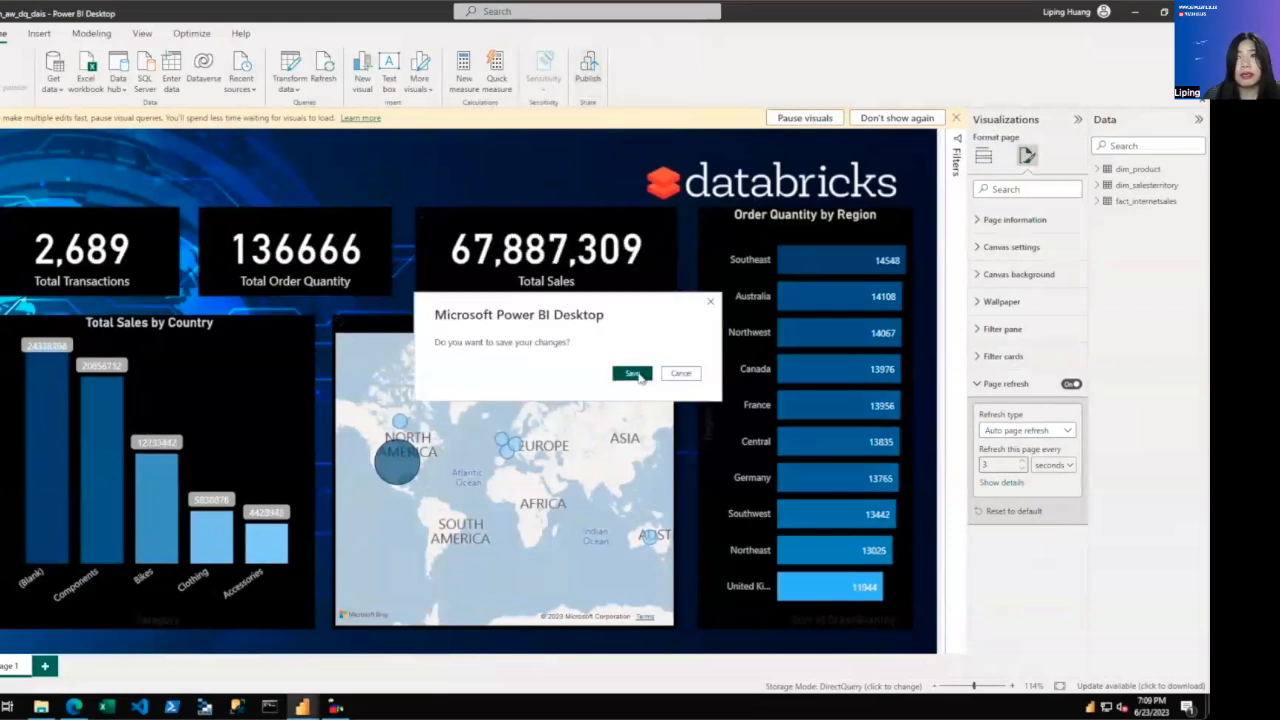
# Save the report, publish it to the chosen workspace, and dismiss the success message
pyautogui.click(631, 373)
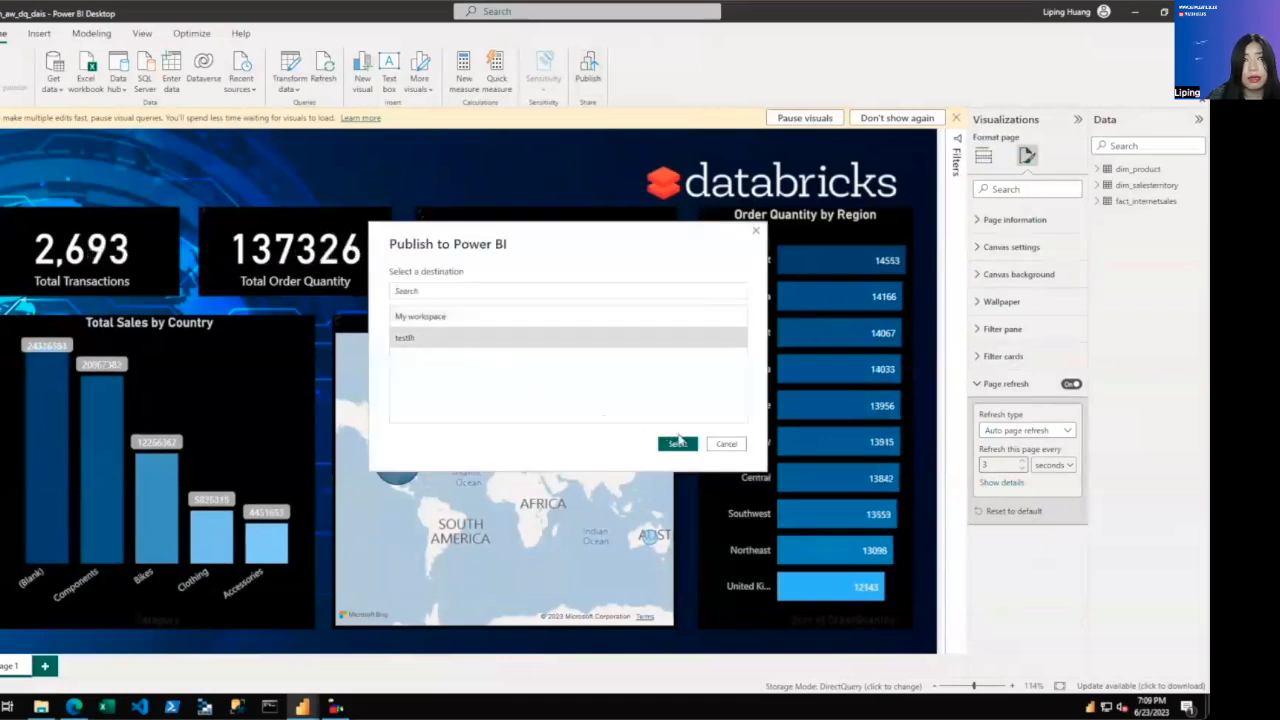
pyautogui.click(677, 443)
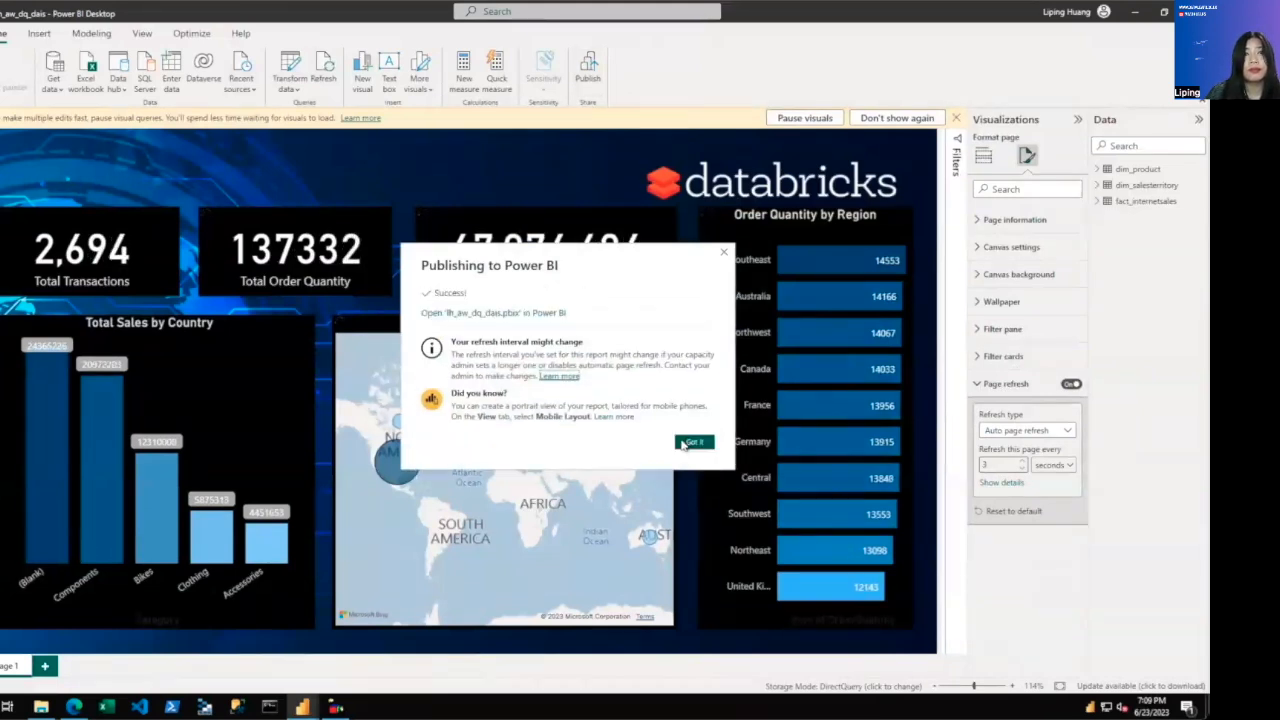
pyautogui.click(487, 312)
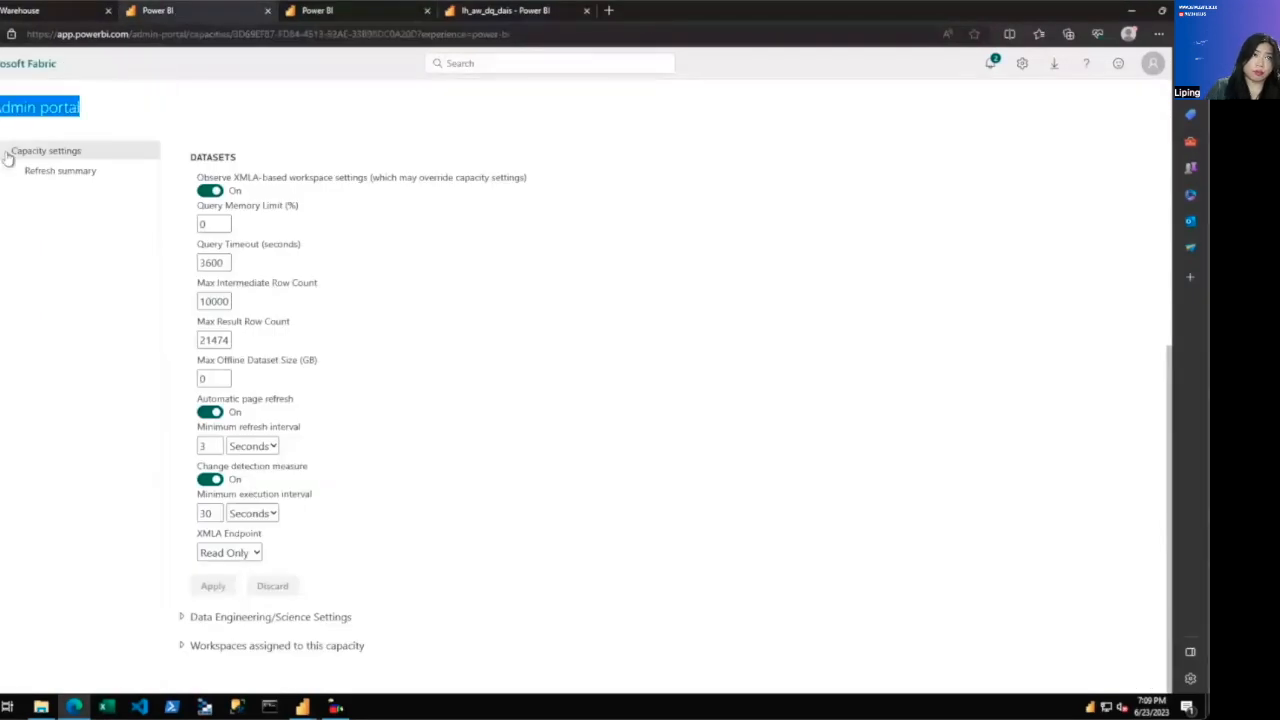
# Check the capacity's Power BI workload minimum refresh interval, then open the published report
pyautogui.click(46, 150)
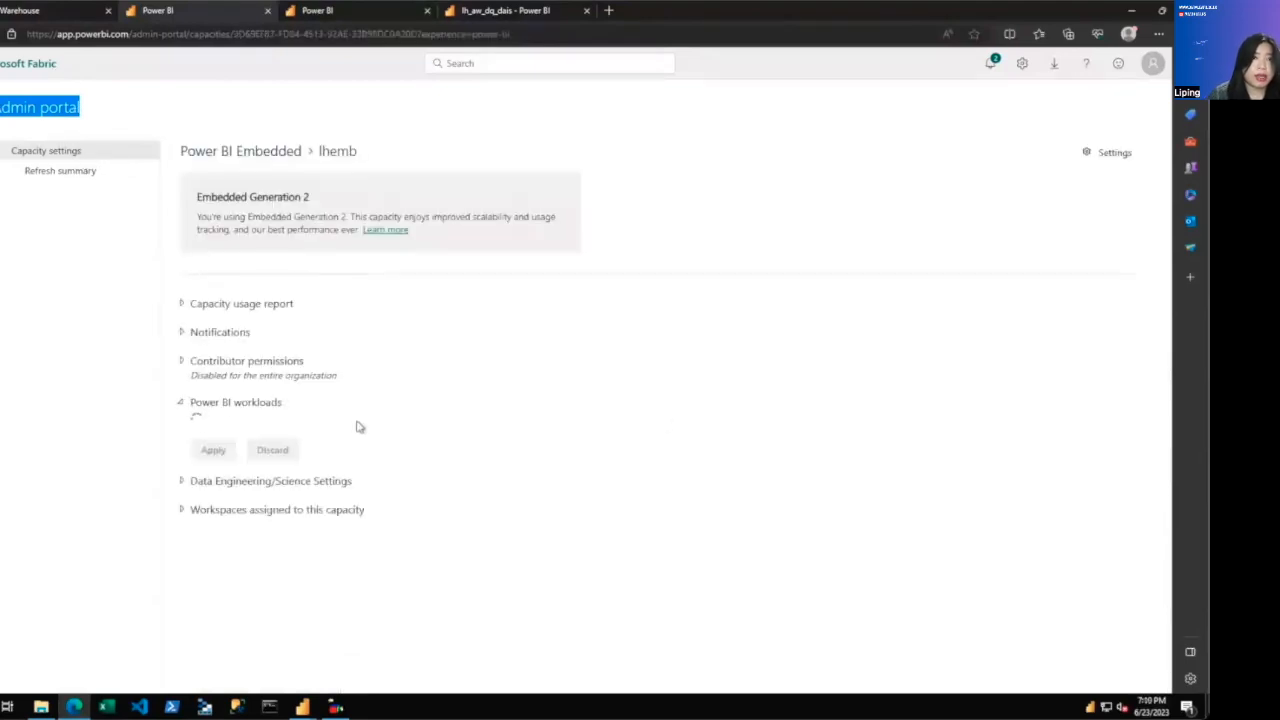
pyautogui.click(181, 402)
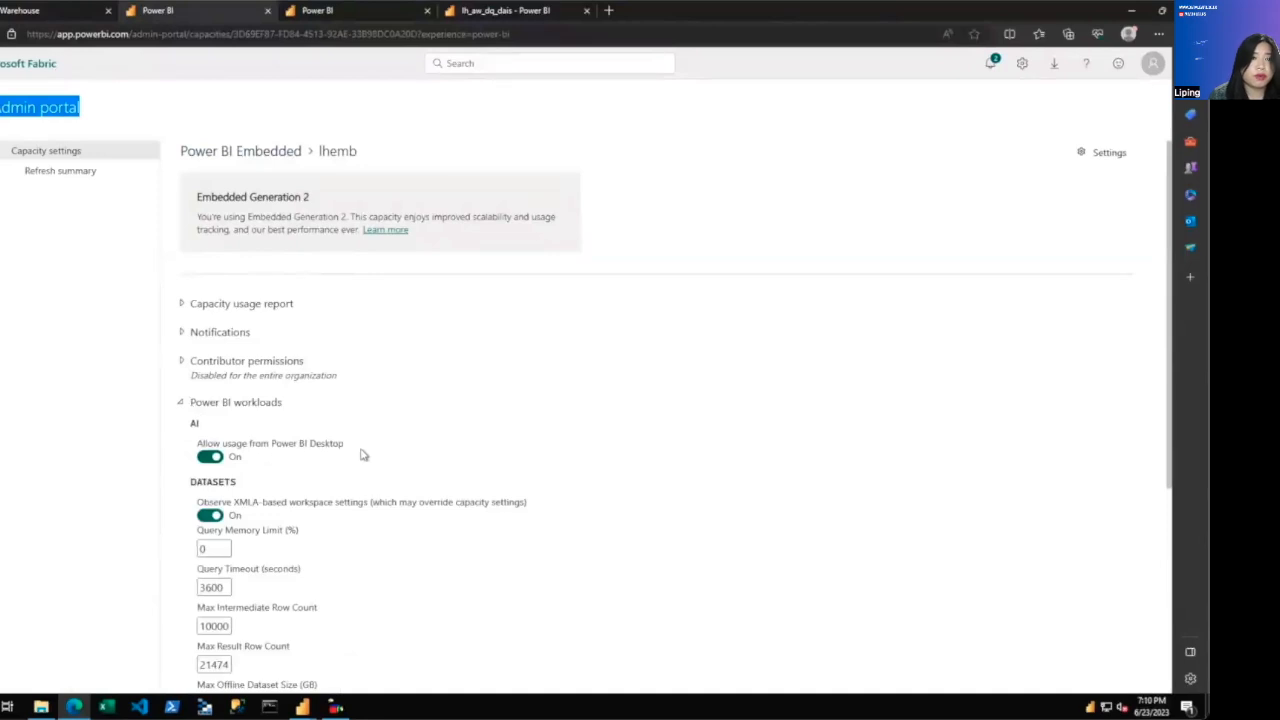
pyautogui.scroll(-3)
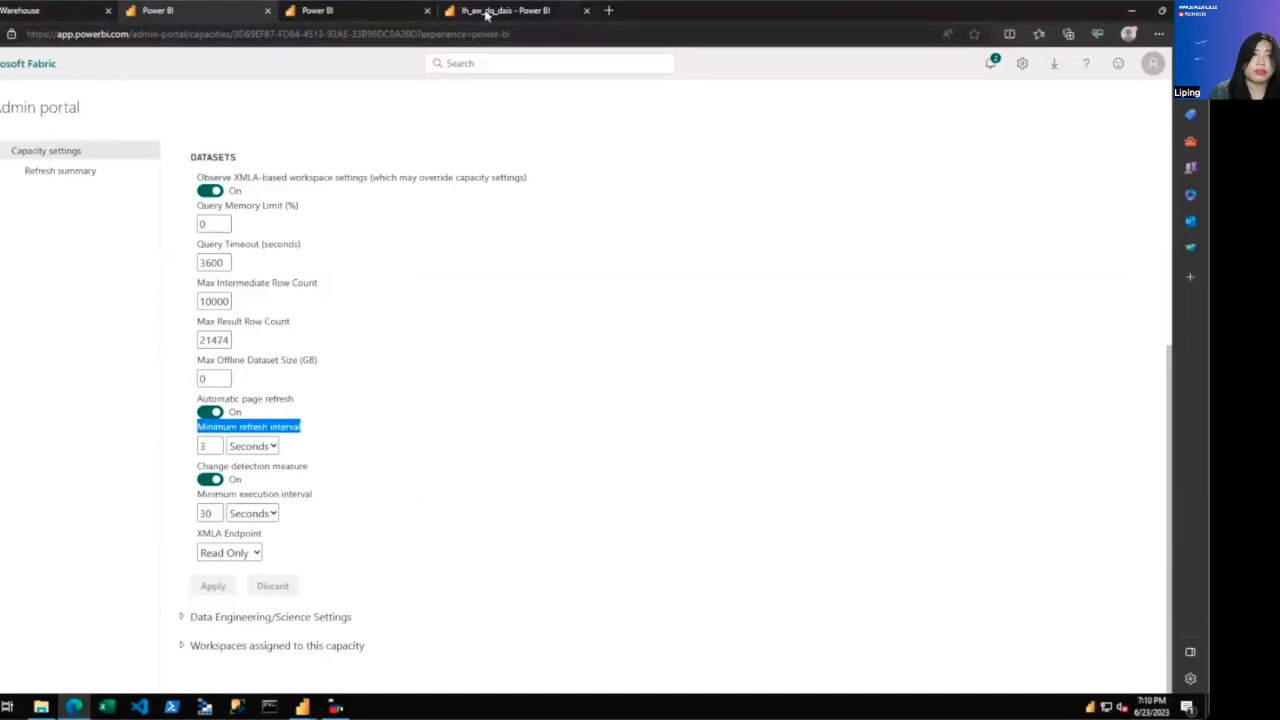
pyautogui.click(515, 10)
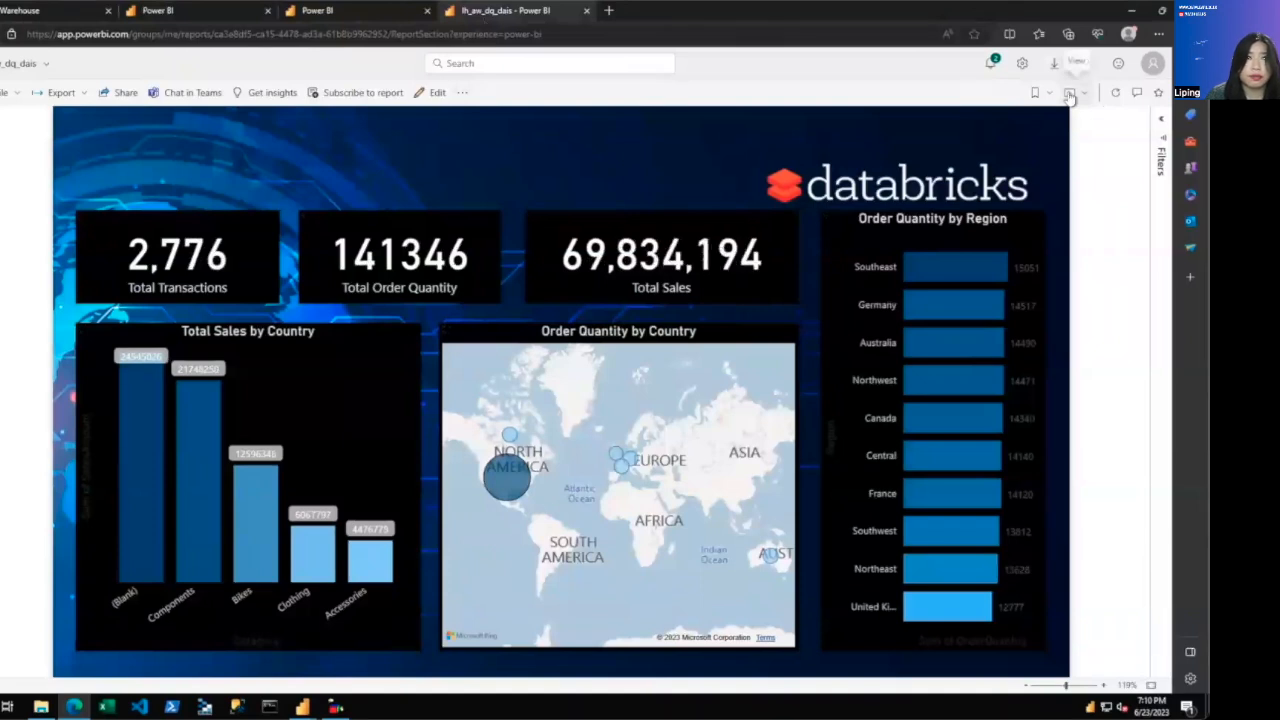
# Show the published report full screen to watch totals climb live
pyautogui.click(1071, 92)
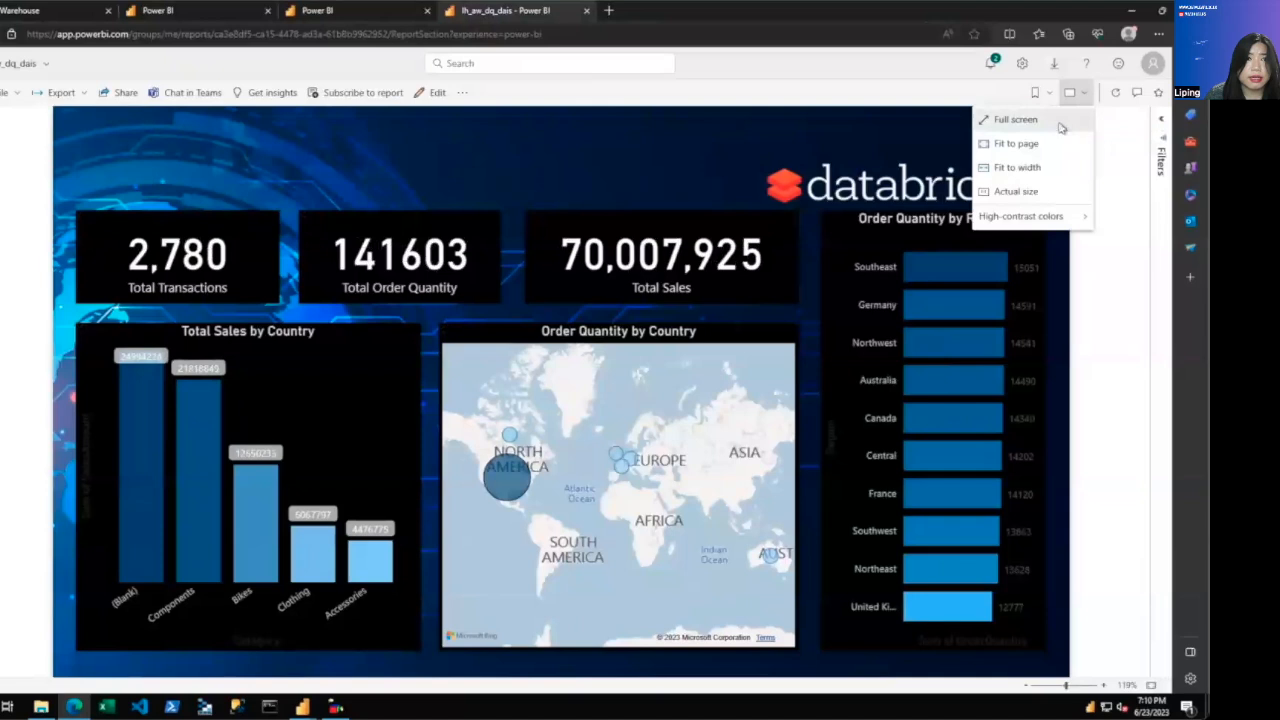
pyautogui.click(1015, 119)
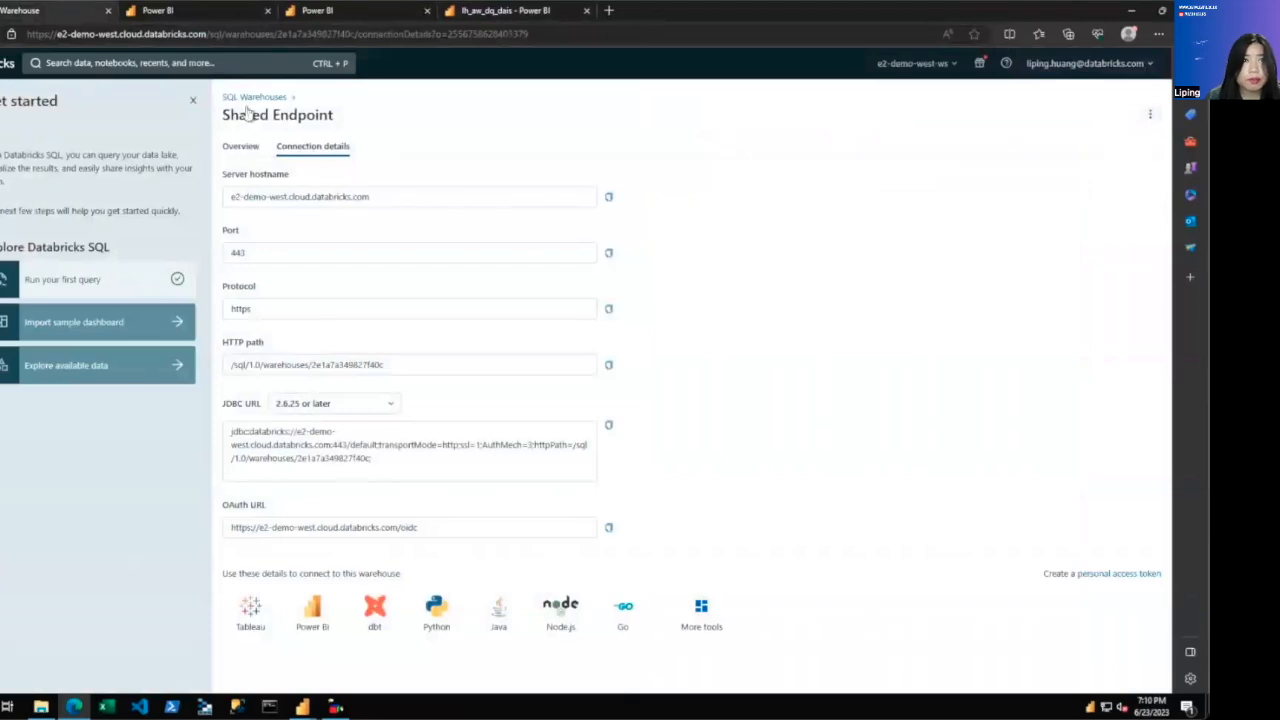
# Open the Shared Endpoint warehouse's query history from the SQL Warehouses list
pyautogui.click(254, 96)
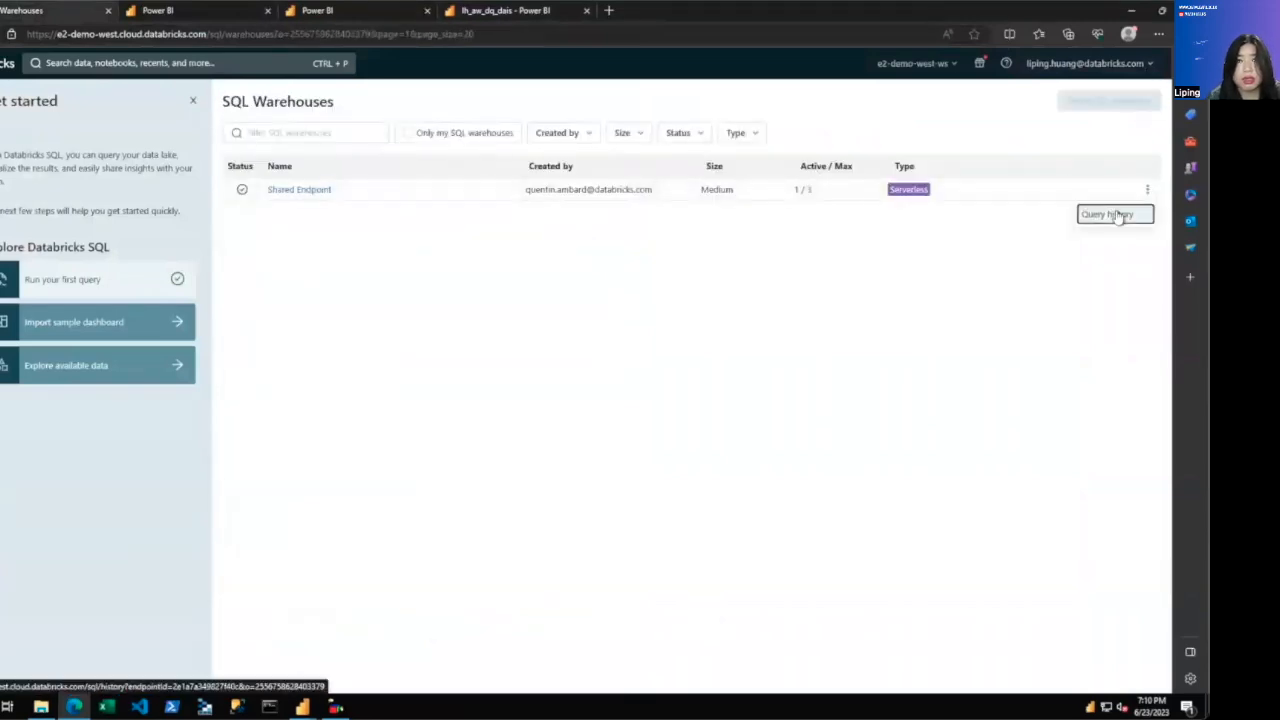
pyautogui.click(1106, 214)
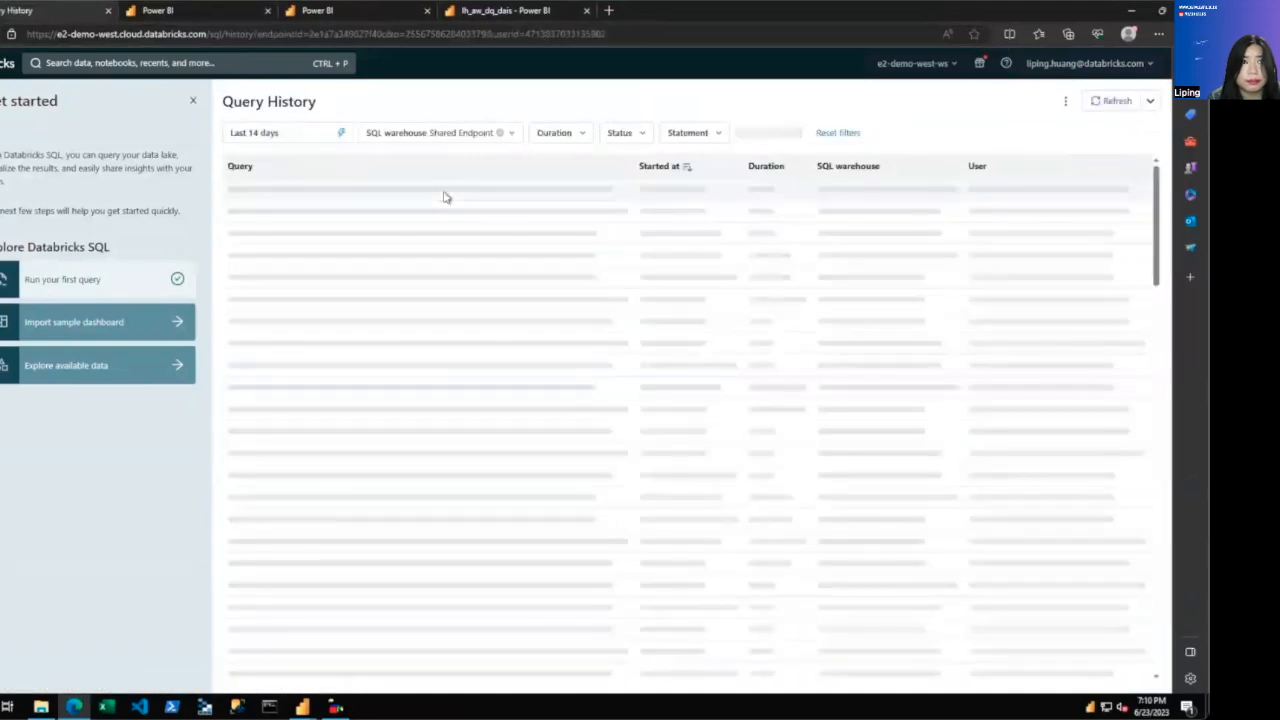